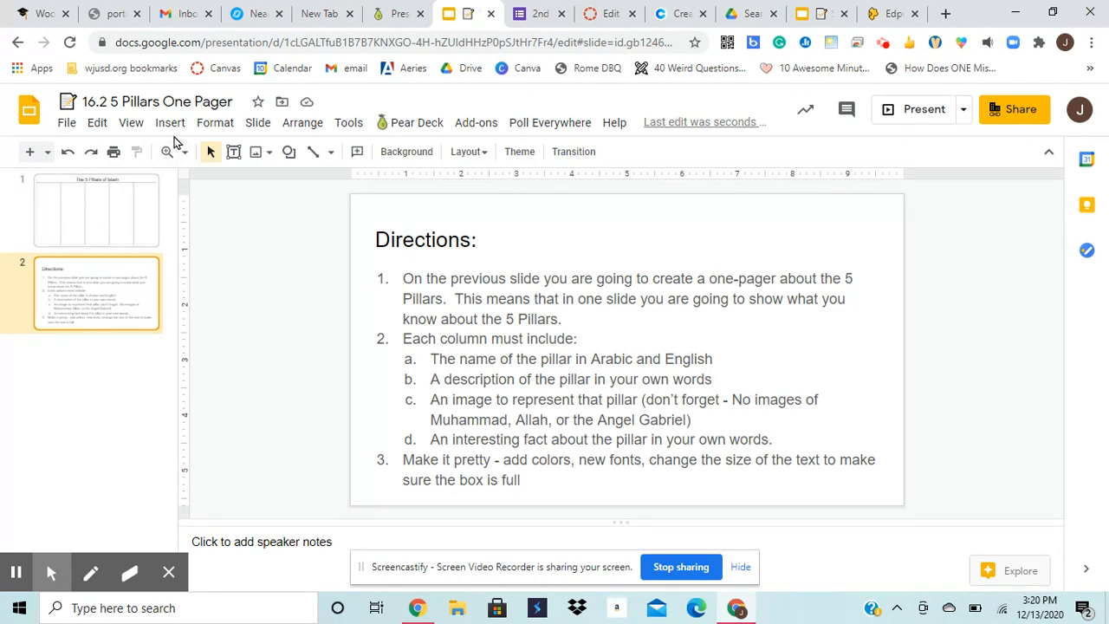
{"action": "mouse_move", "coordinate": [158, 102]}
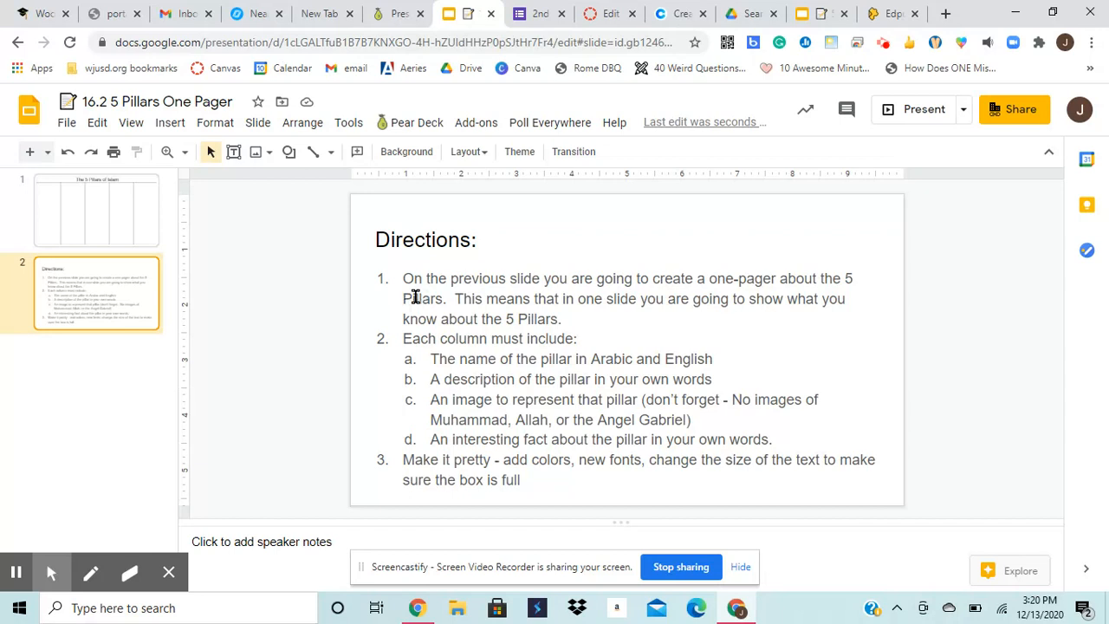
Compare the Directions slide with slide 1, ending on the blank five-column pillars slide
{"action": "left_click", "coordinate": [97, 210]}
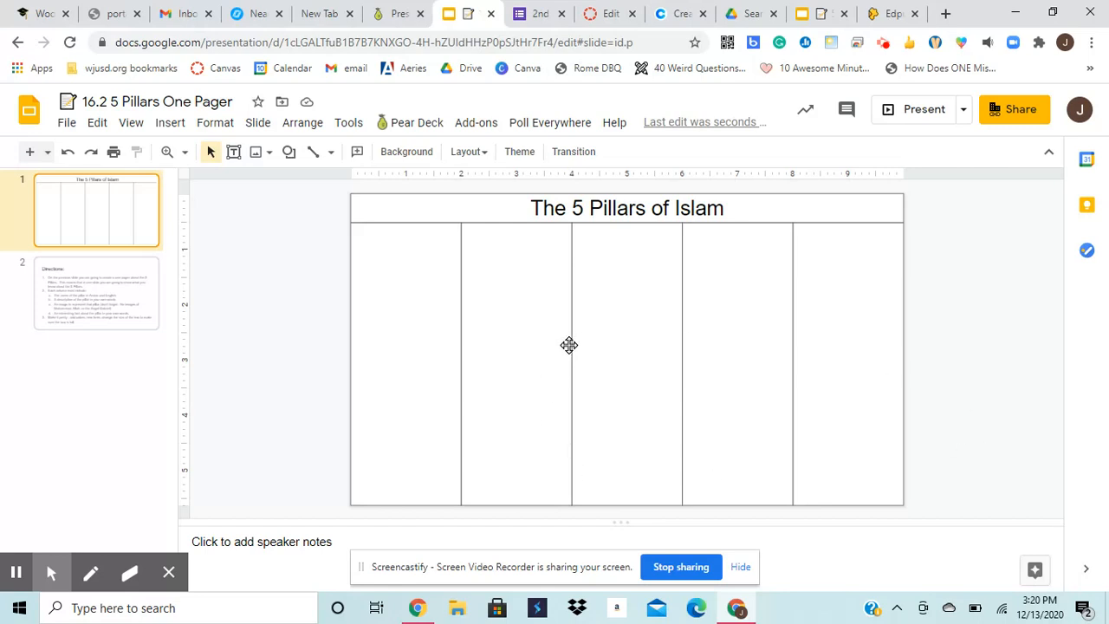
{"action": "left_click", "coordinate": [96, 293]}
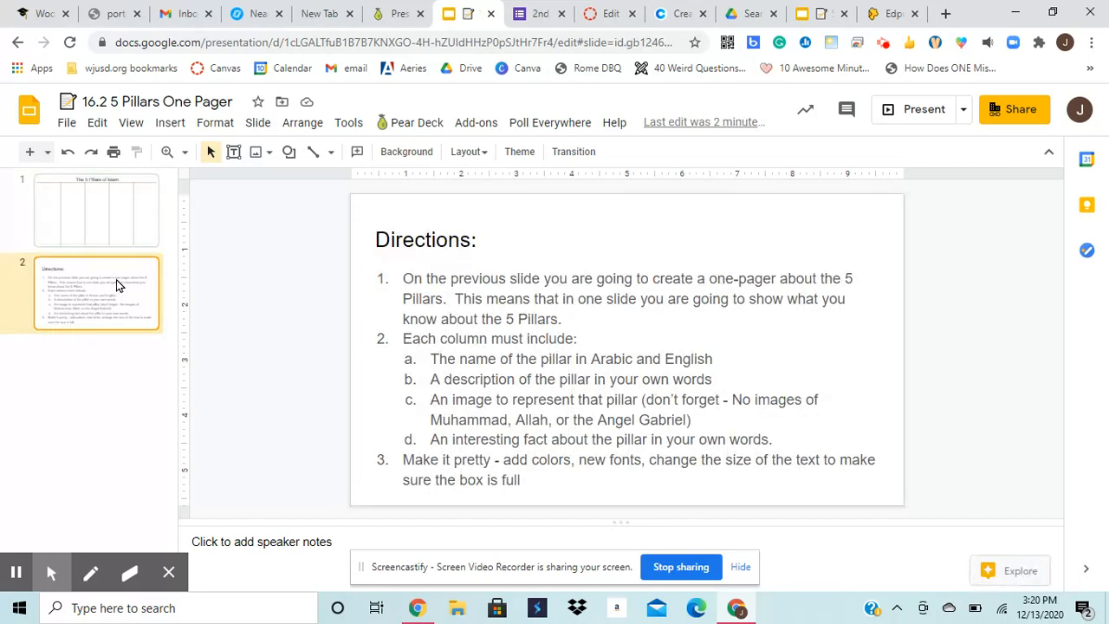
{"action": "mouse_move", "coordinate": [483, 240]}
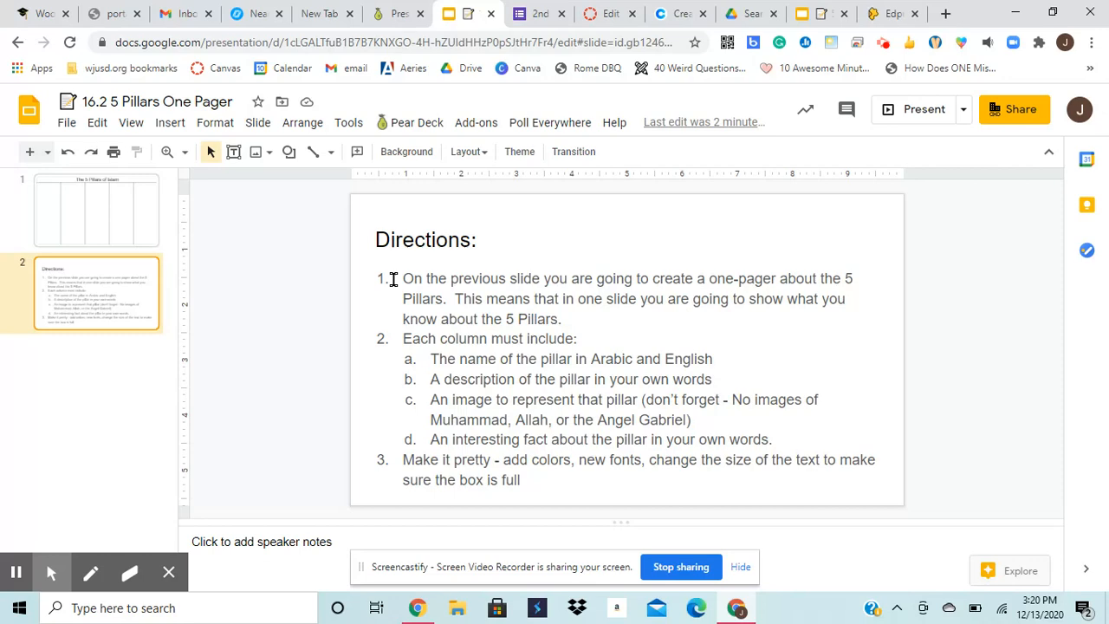
{"action": "left_click", "coordinate": [96, 209]}
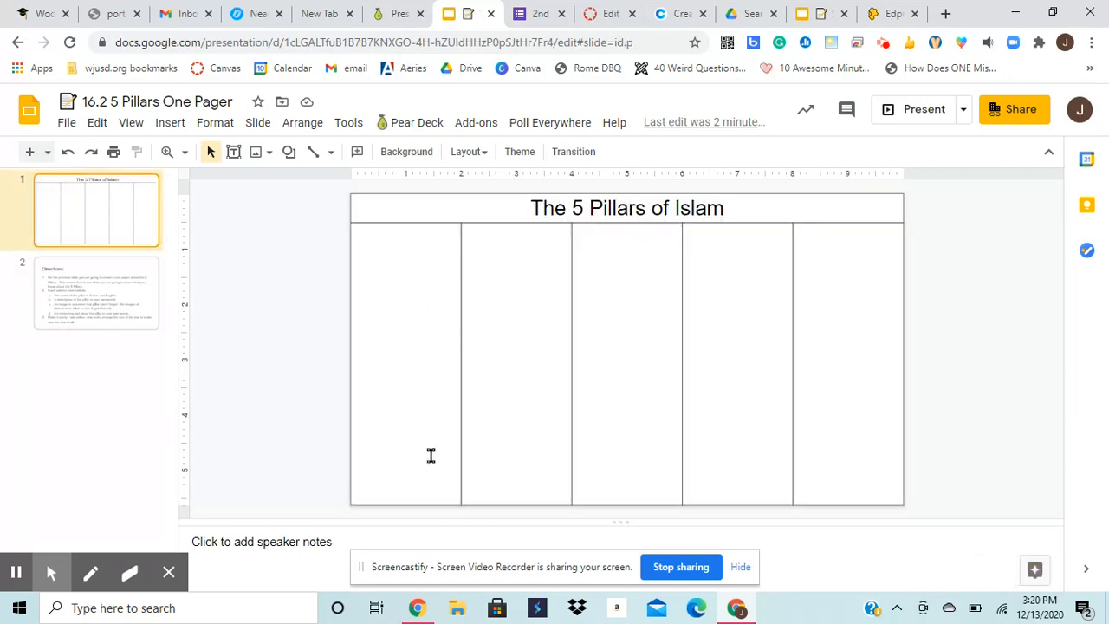
{"action": "left_click", "coordinate": [96, 292]}
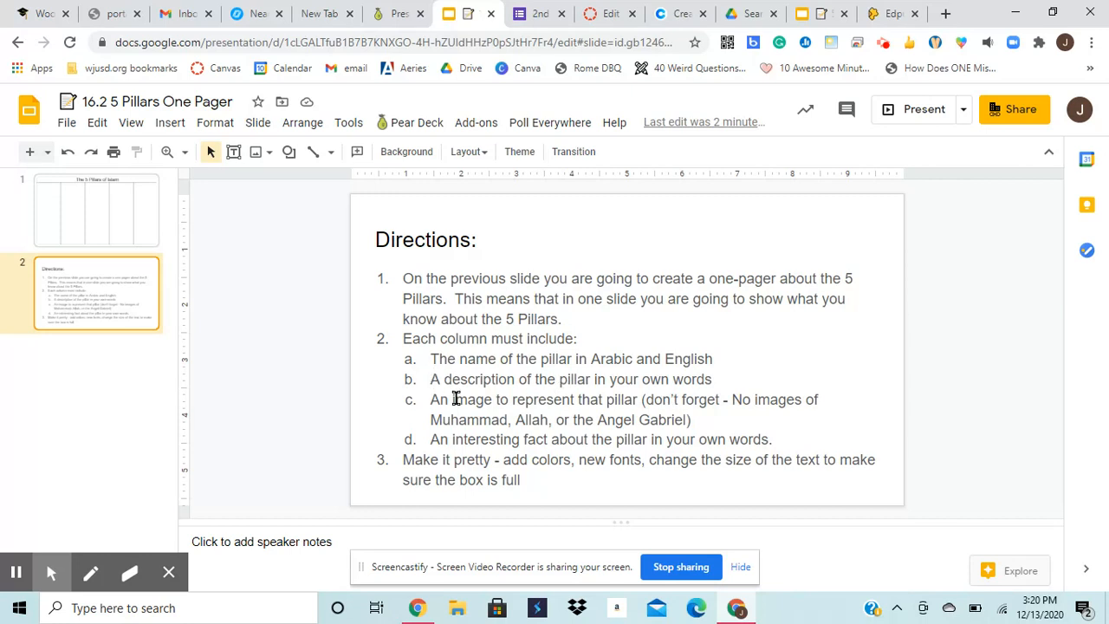
{"action": "mouse_move", "coordinate": [422, 399]}
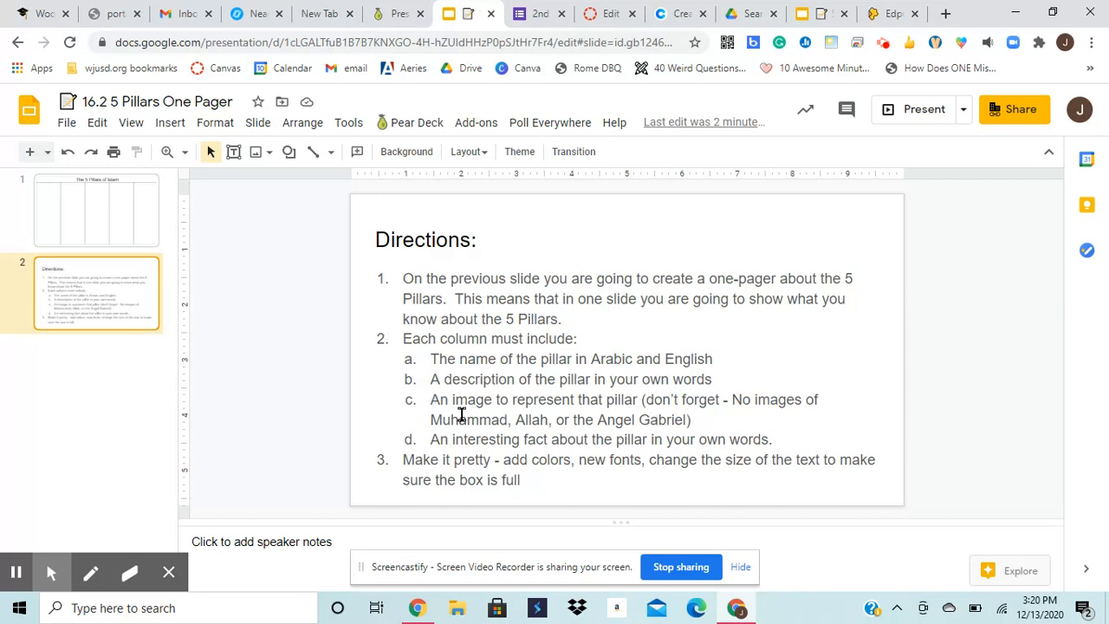
{"action": "mouse_move", "coordinate": [530, 424]}
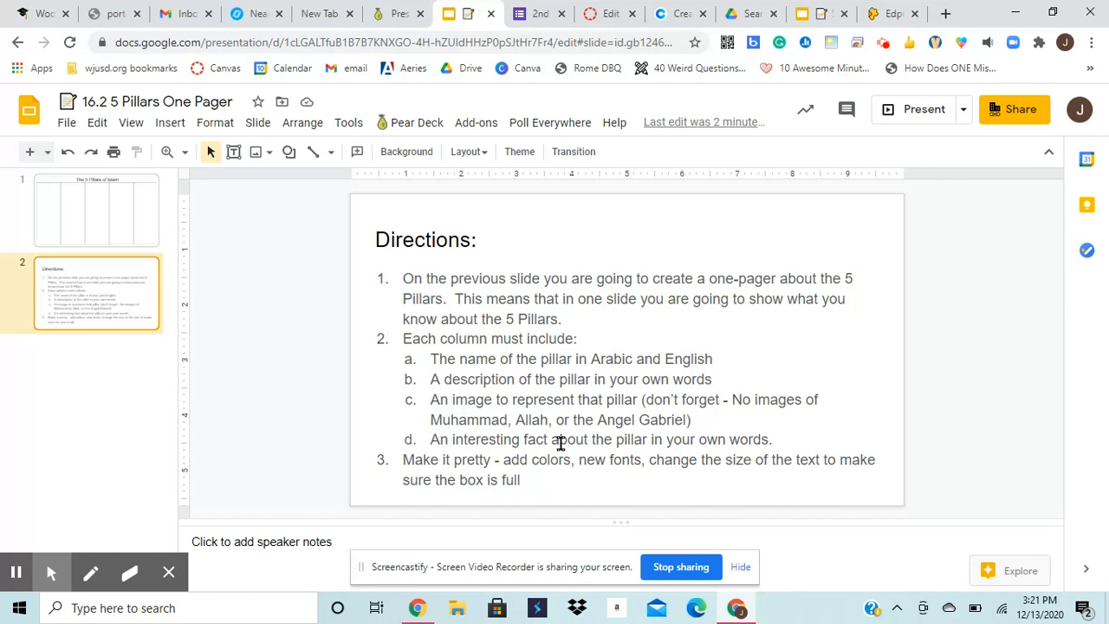
{"action": "mouse_move", "coordinate": [507, 454]}
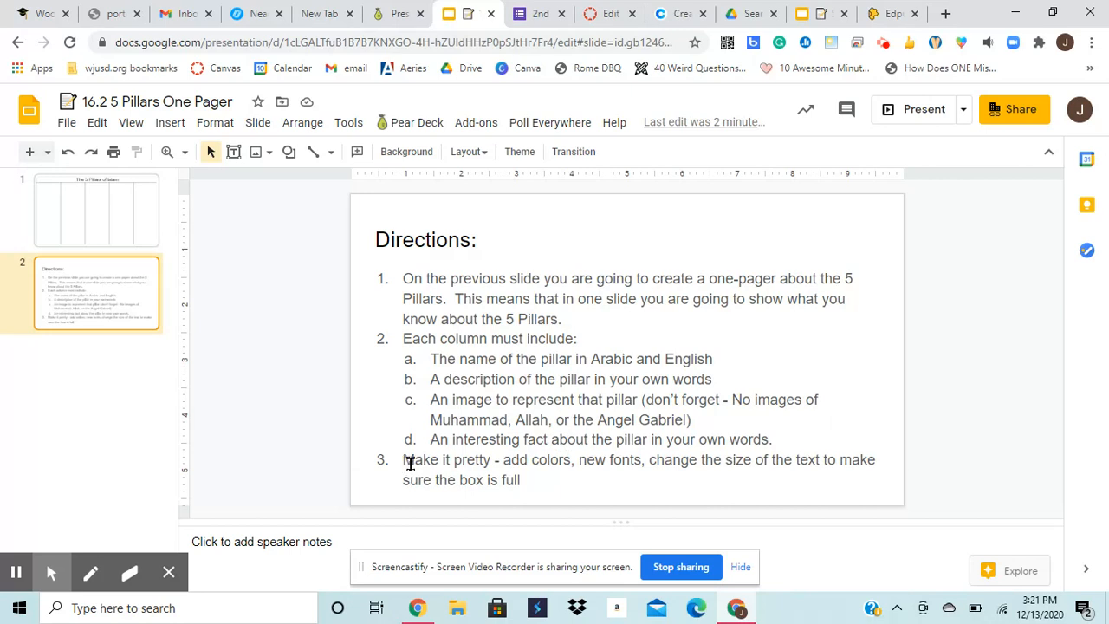
{"action": "mouse_move", "coordinate": [698, 459]}
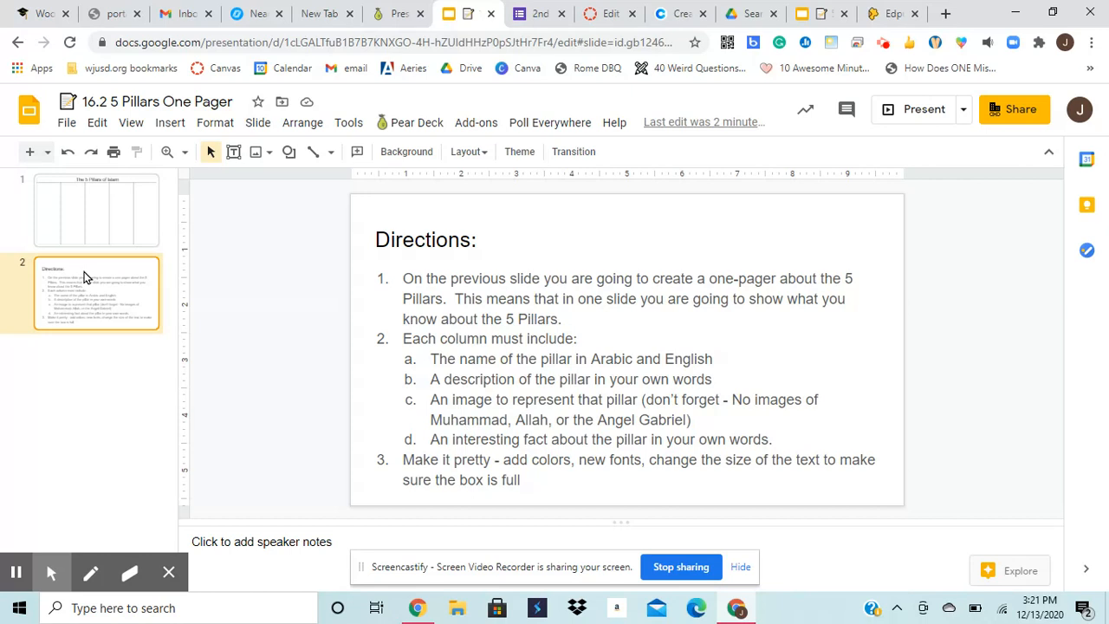
{"action": "left_click", "coordinate": [96, 210]}
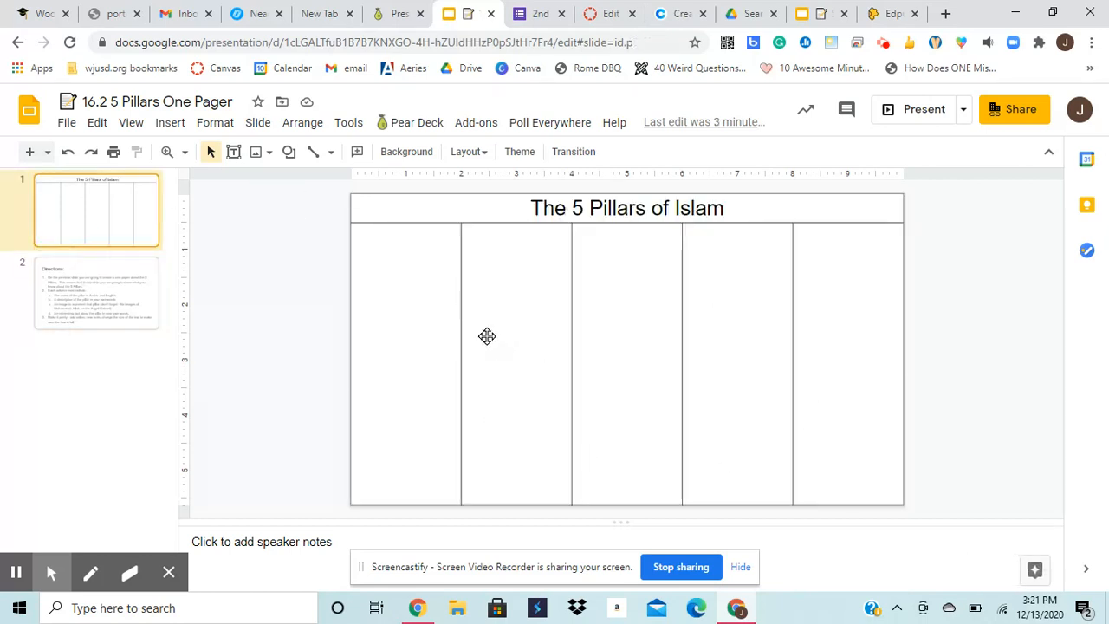
Bring up the Pear Deck 'Pillar 1 - Shahadah (Belief)' slide
{"action": "left_click", "coordinate": [397, 13]}
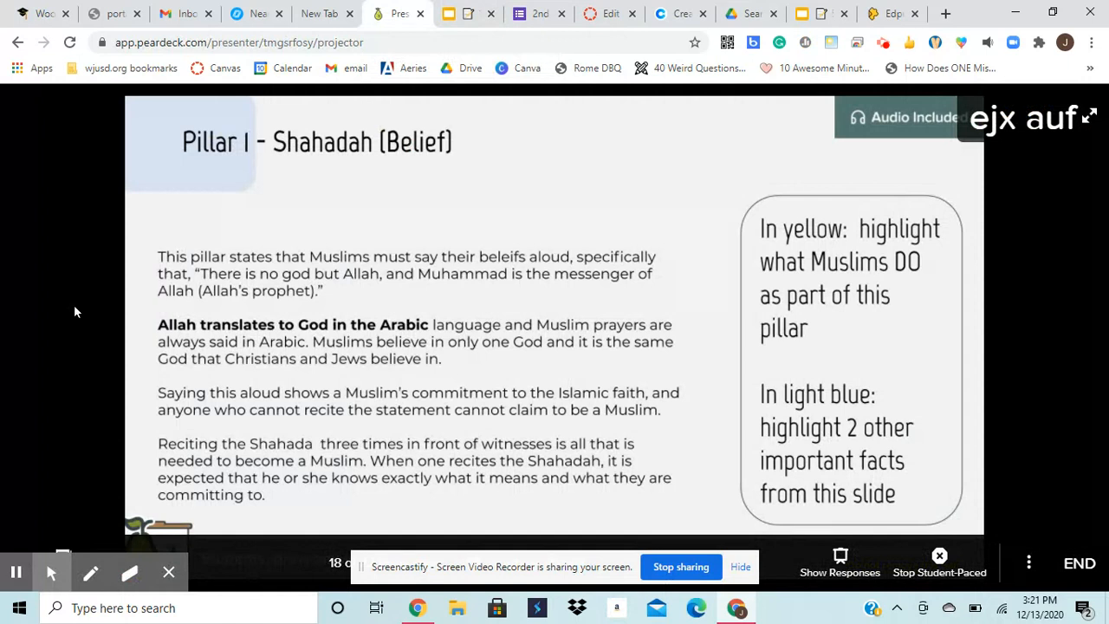
{"action": "mouse_move", "coordinate": [298, 374]}
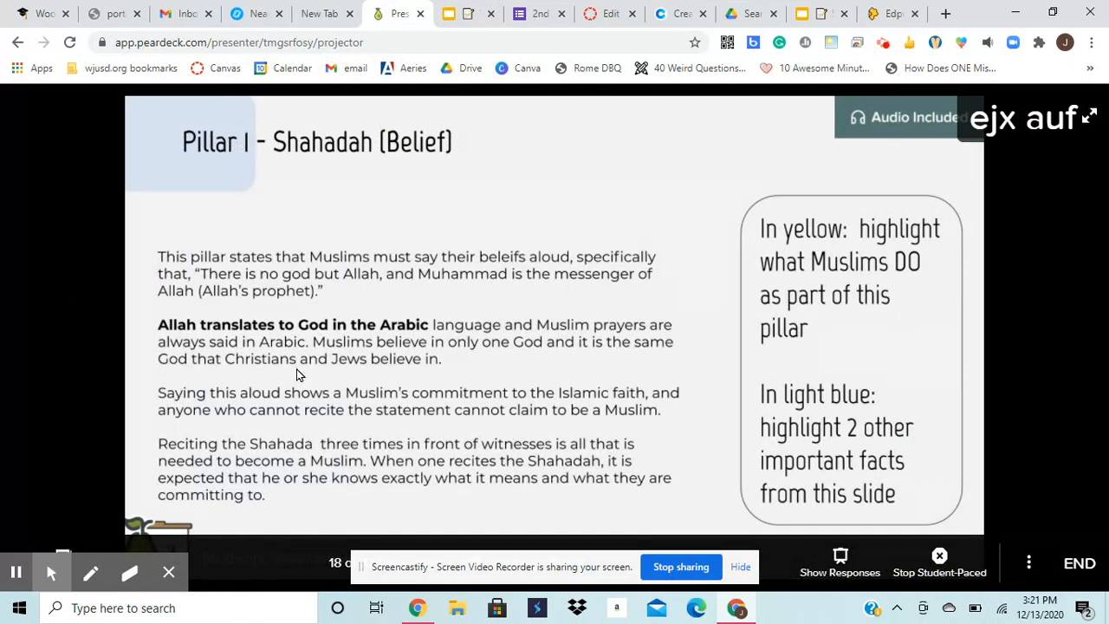
{"action": "mouse_move", "coordinate": [257, 239]}
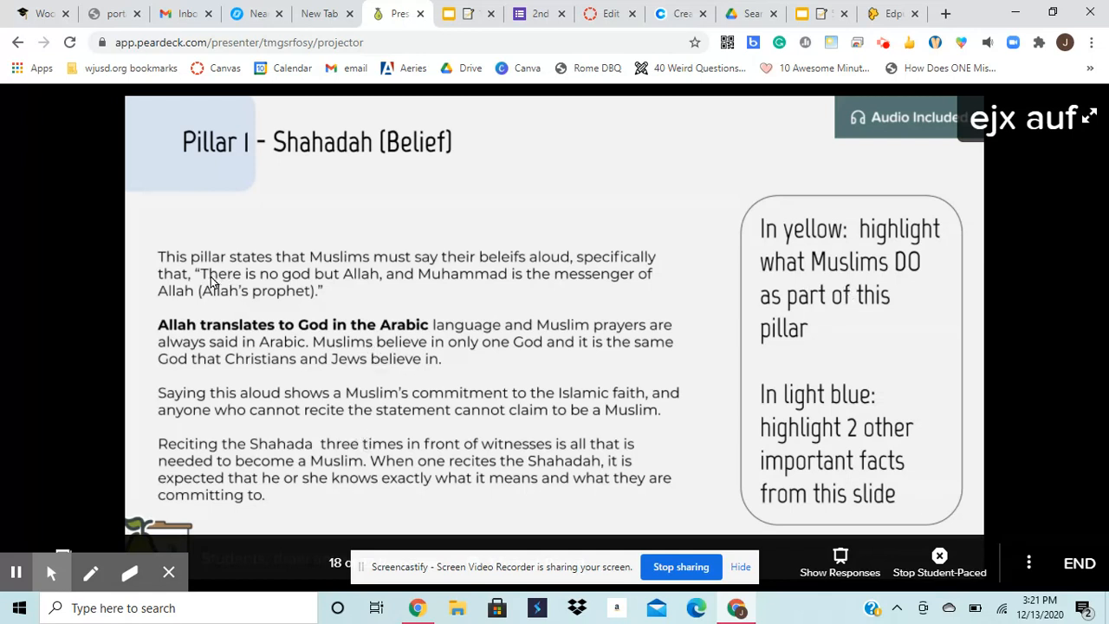
{"action": "mouse_move", "coordinate": [160, 262]}
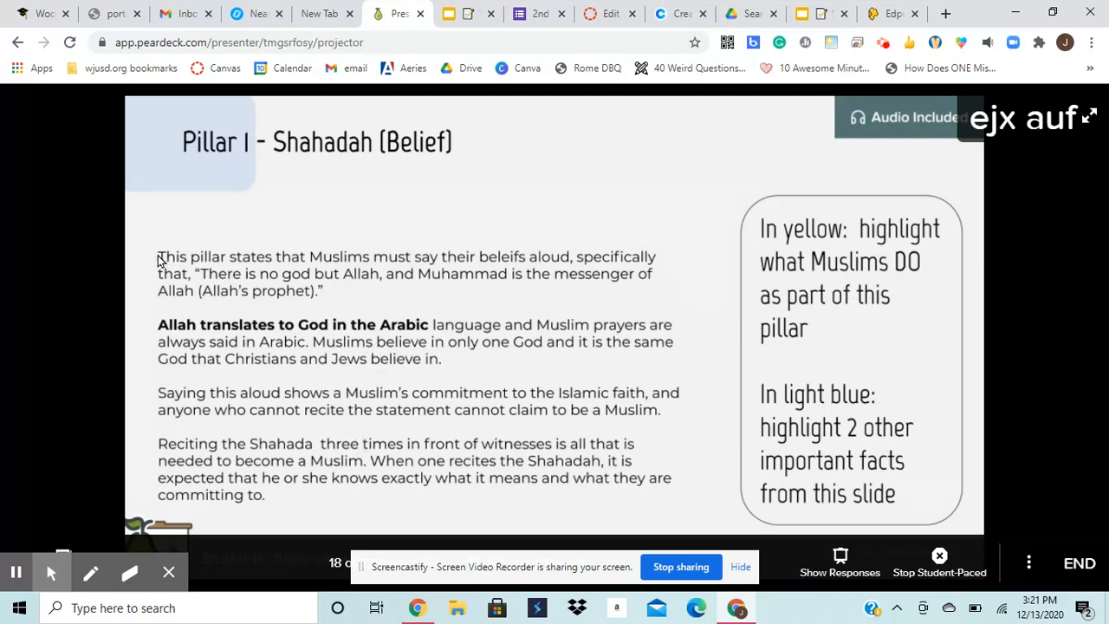
{"action": "mouse_move", "coordinate": [921, 284]}
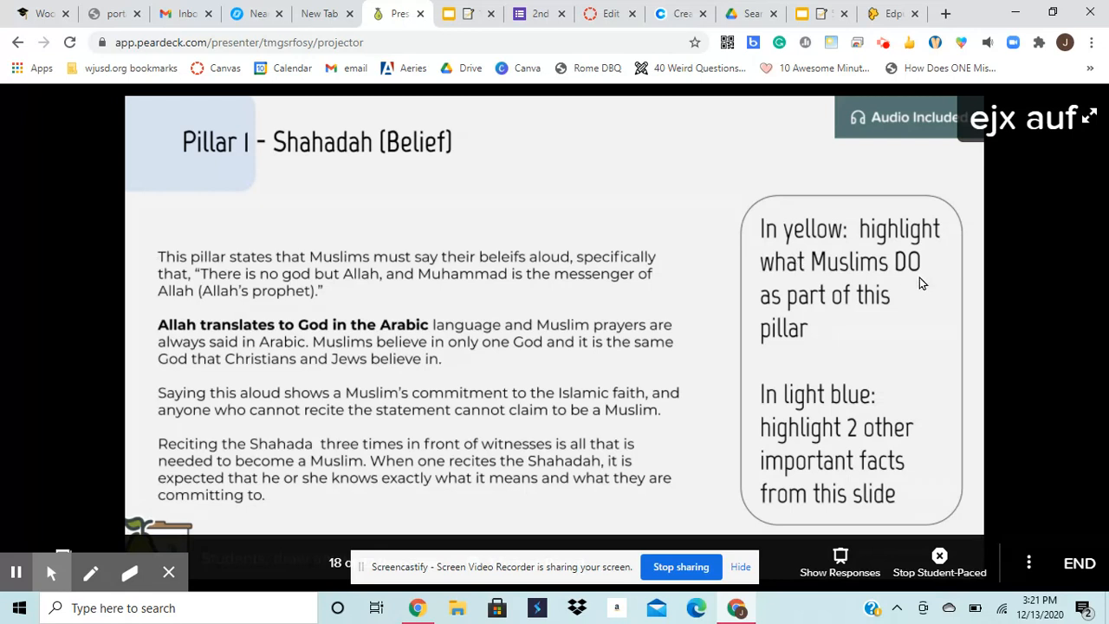
{"action": "mouse_move", "coordinate": [800, 448]}
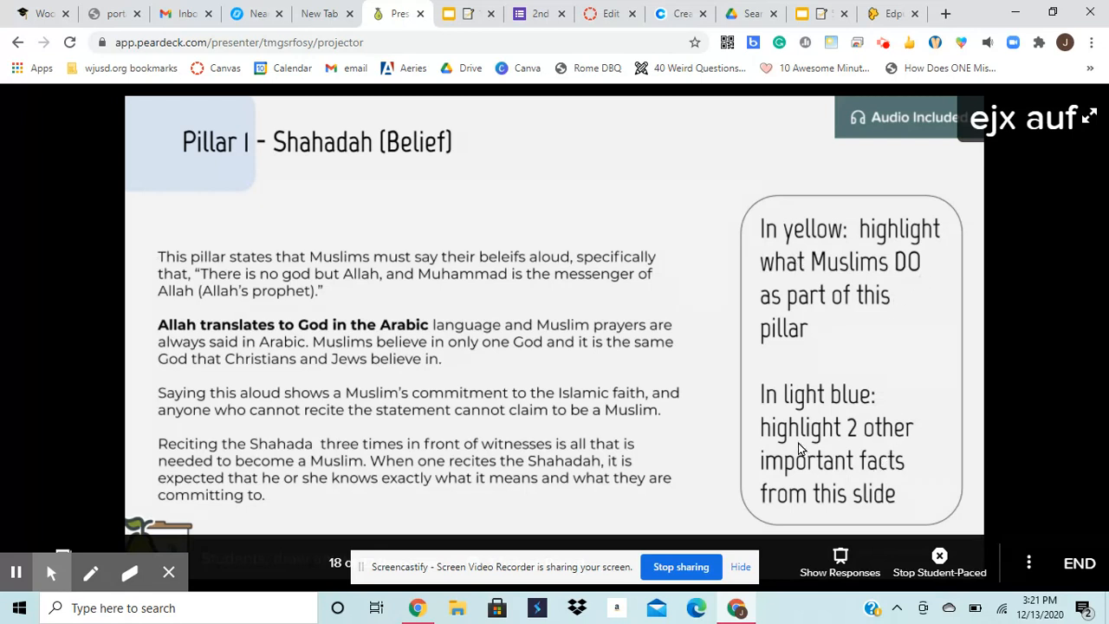
{"action": "mouse_move", "coordinate": [892, 451]}
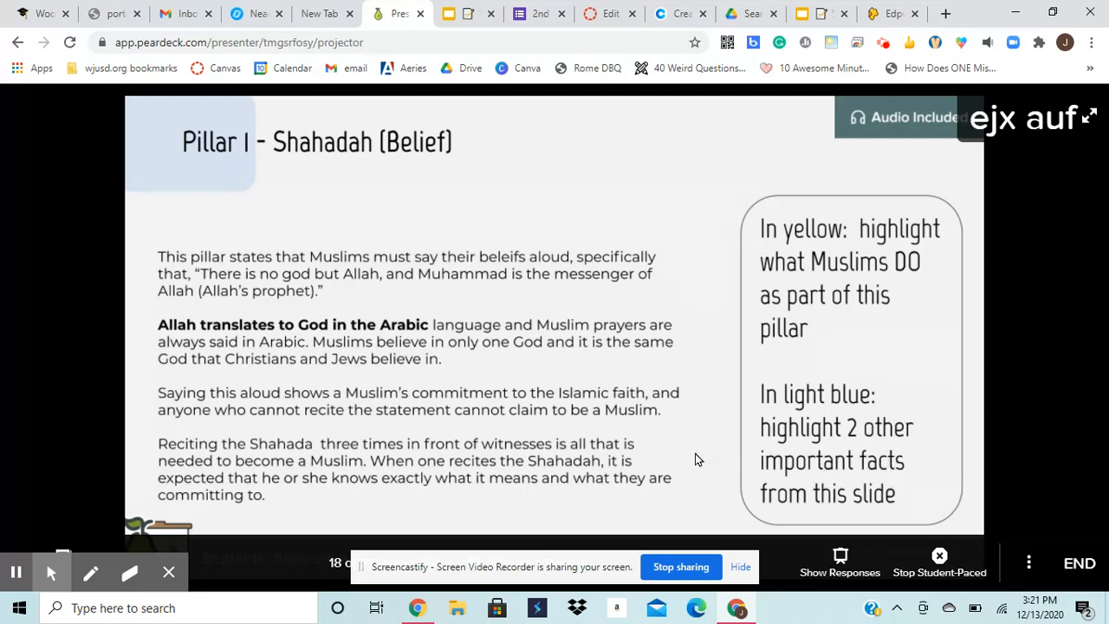
{"action": "mouse_move", "coordinate": [478, 272]}
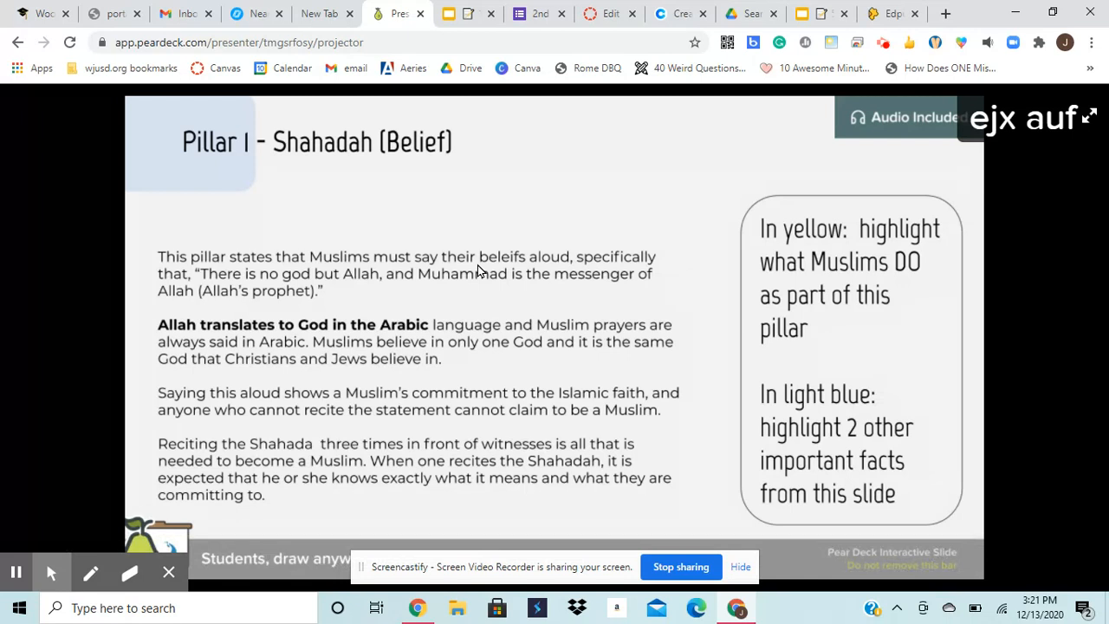
{"action": "mouse_move", "coordinate": [484, 267]}
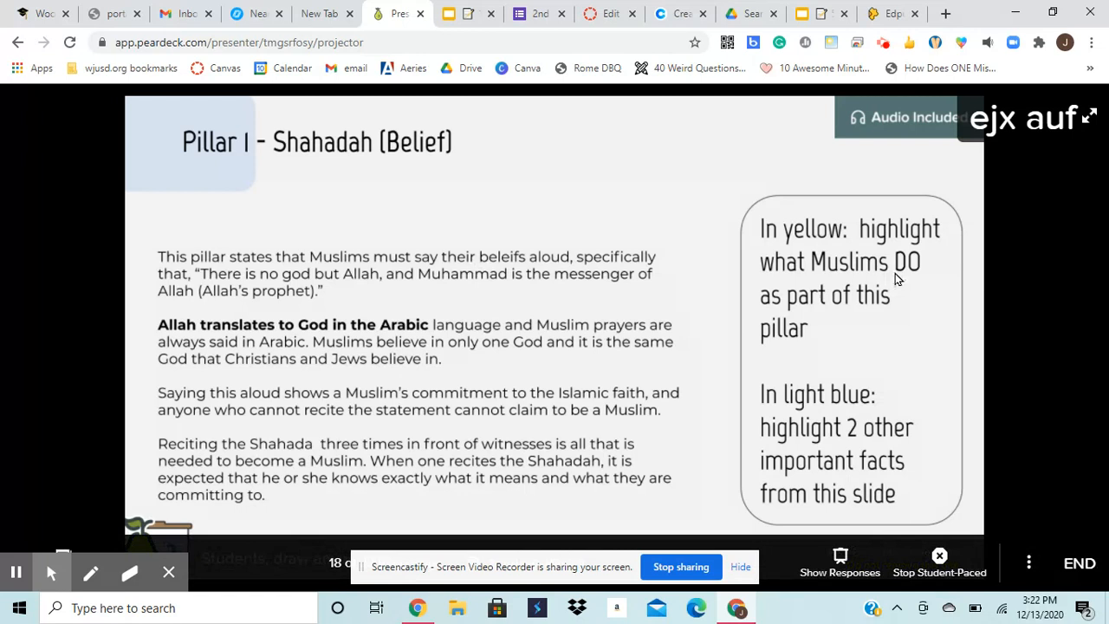
{"action": "mouse_move", "coordinate": [337, 347]}
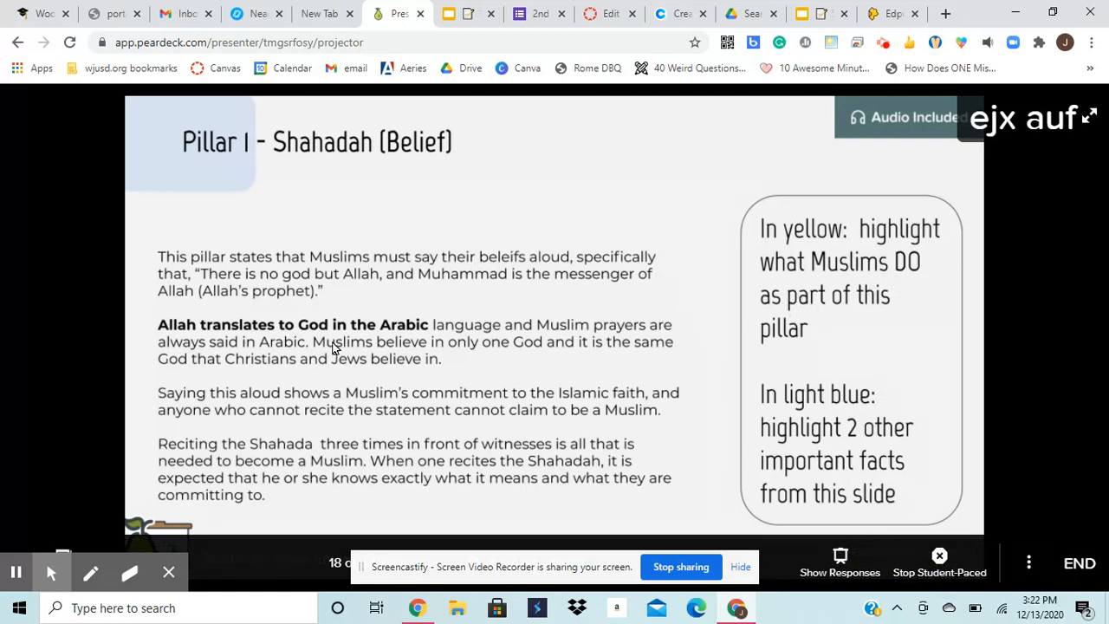
{"action": "mouse_move", "coordinate": [578, 284]}
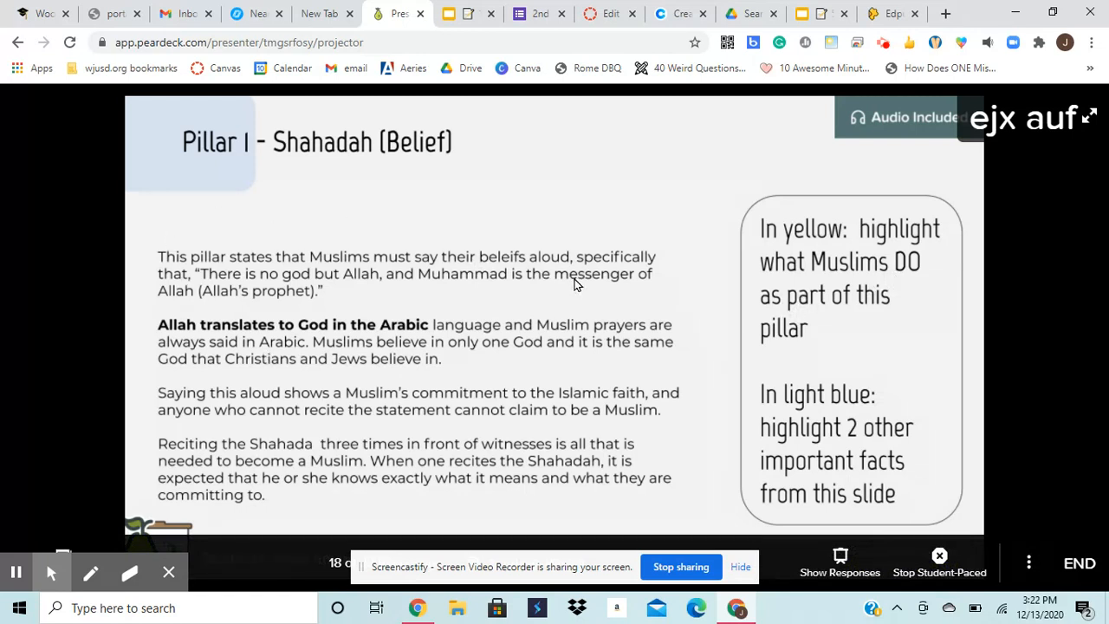
{"action": "mouse_move", "coordinate": [160, 313]}
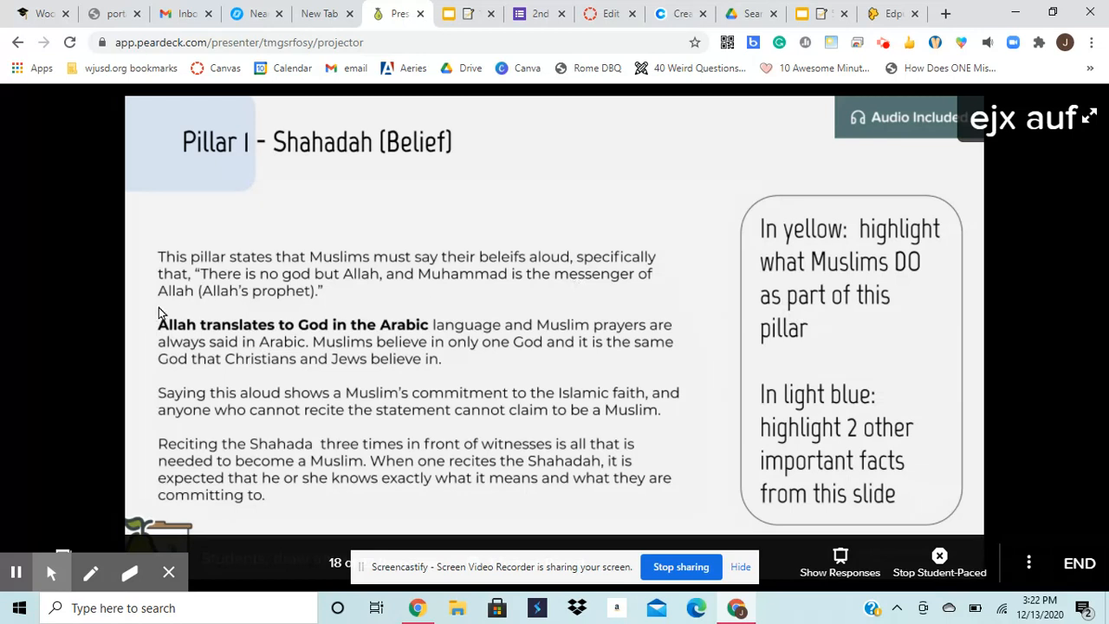
{"action": "mouse_move", "coordinate": [176, 286]}
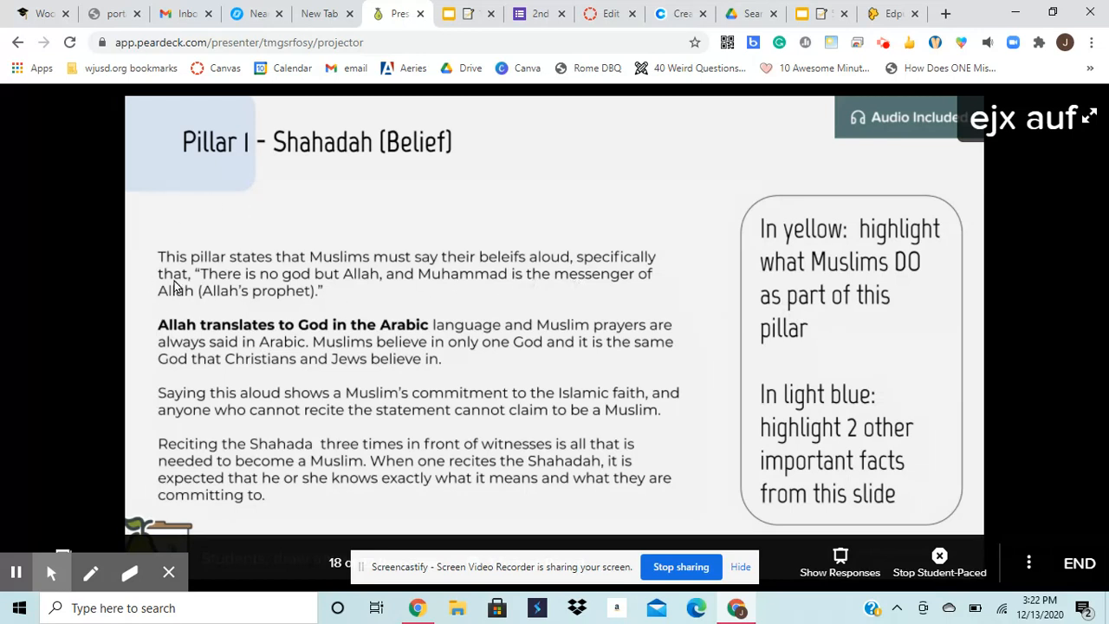
{"action": "mouse_move", "coordinate": [161, 281]}
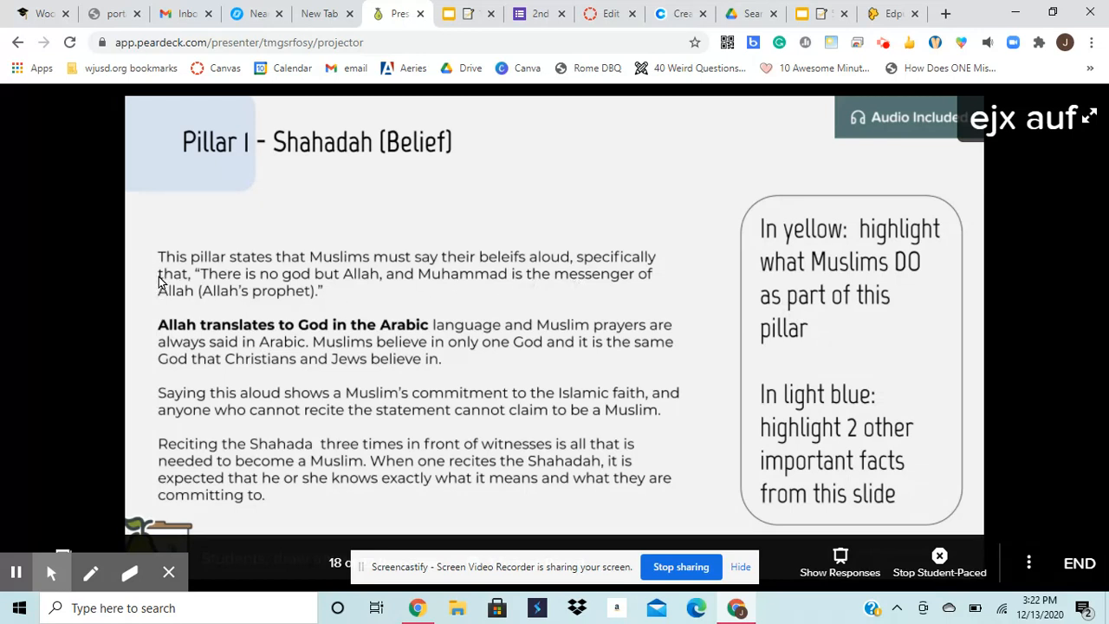
{"action": "mouse_move", "coordinate": [205, 285]}
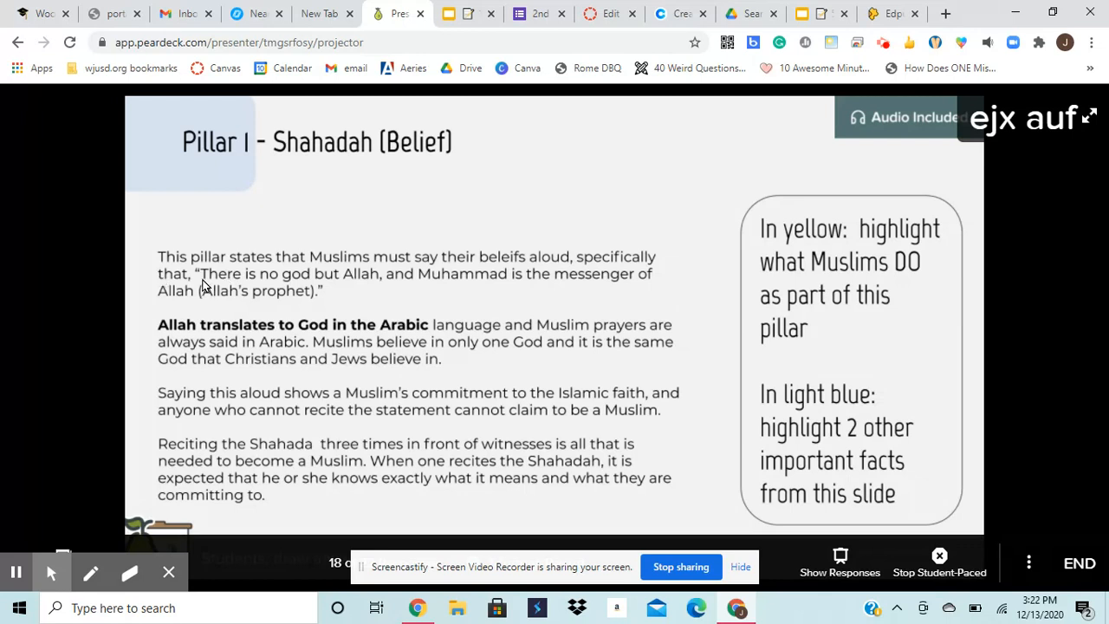
{"action": "mouse_move", "coordinate": [182, 287]}
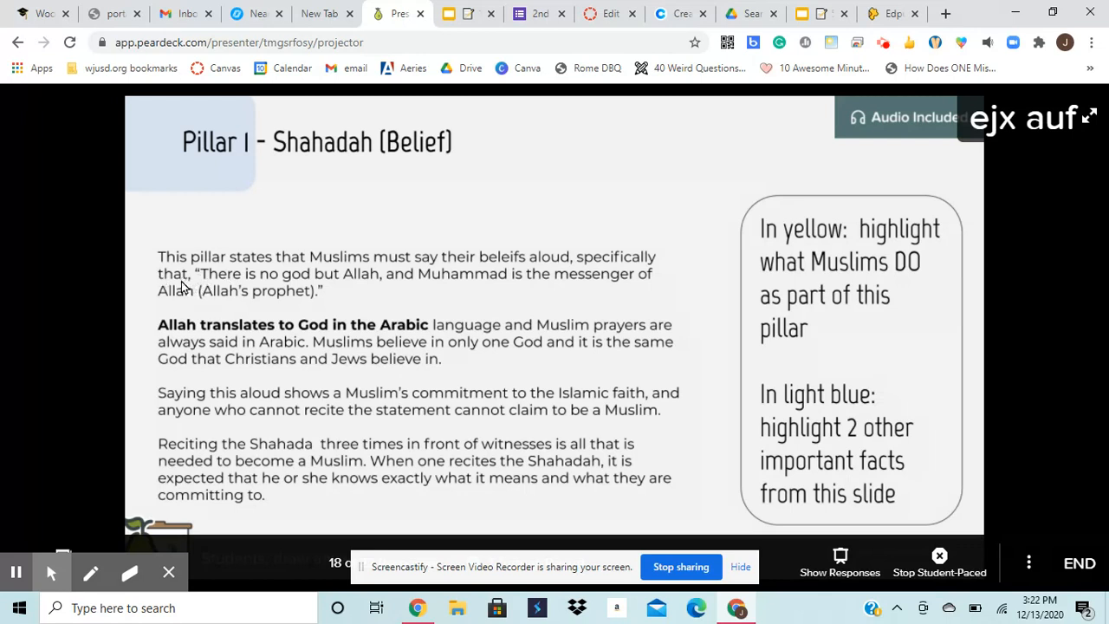
{"action": "mouse_move", "coordinate": [319, 290]}
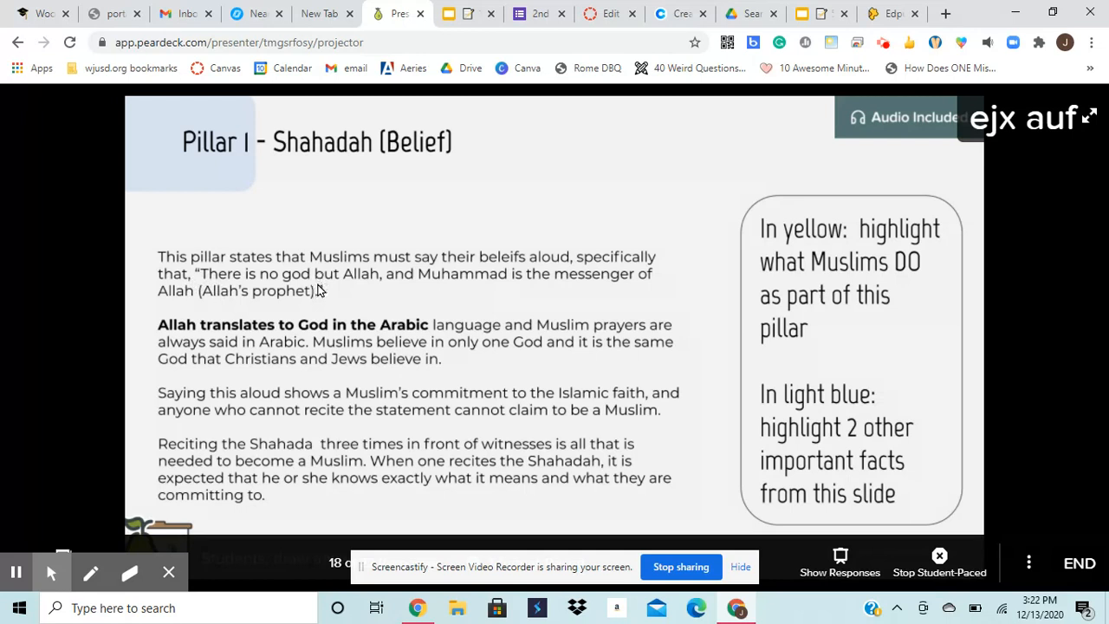
{"action": "mouse_move", "coordinate": [270, 306]}
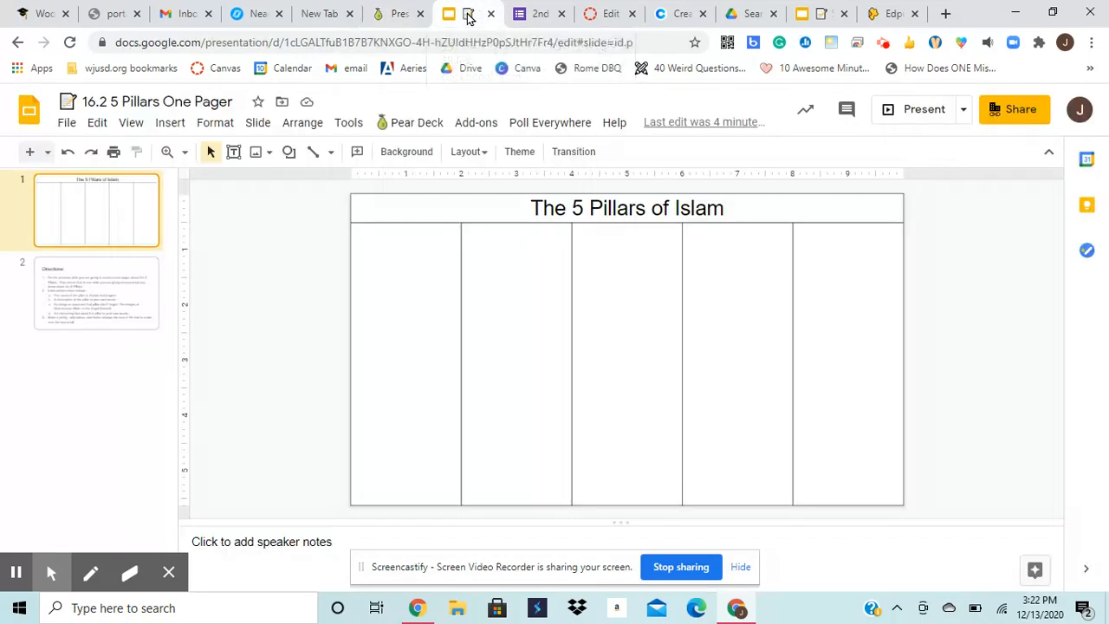
Return to the Pear Deck Shahadah slide for reference
{"action": "left_click", "coordinate": [397, 13]}
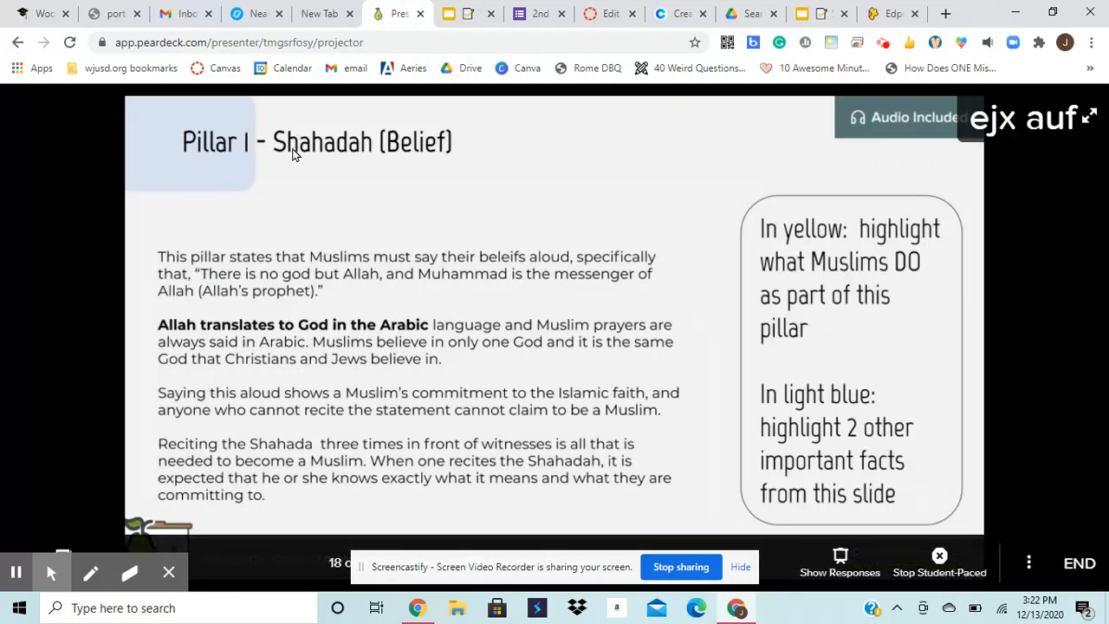
{"action": "mouse_move", "coordinate": [325, 148]}
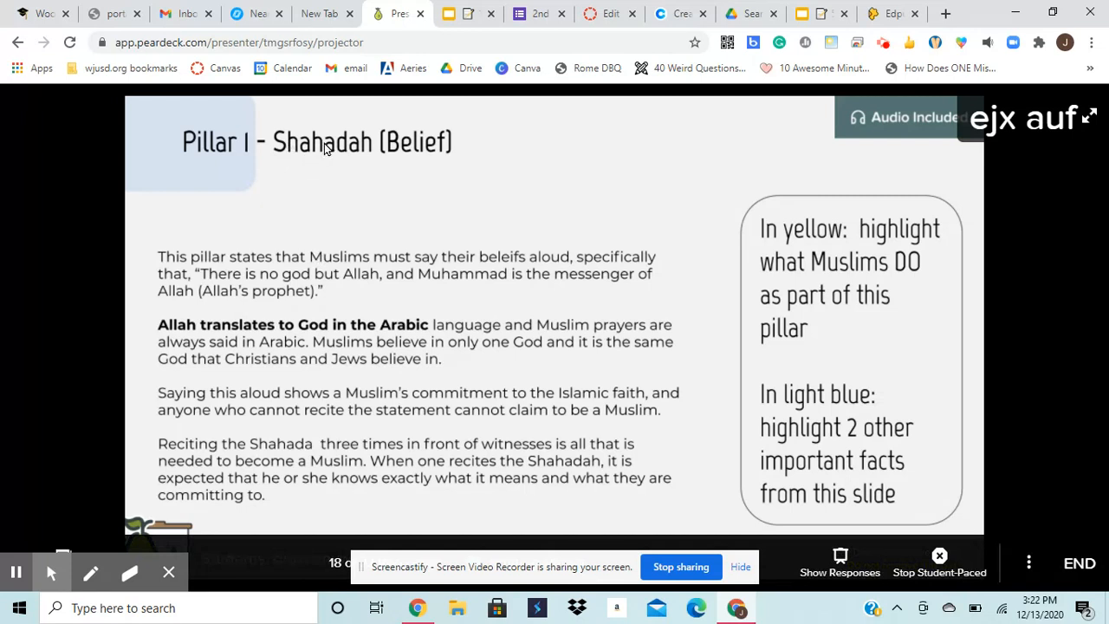
{"action": "mouse_move", "coordinate": [446, 163]}
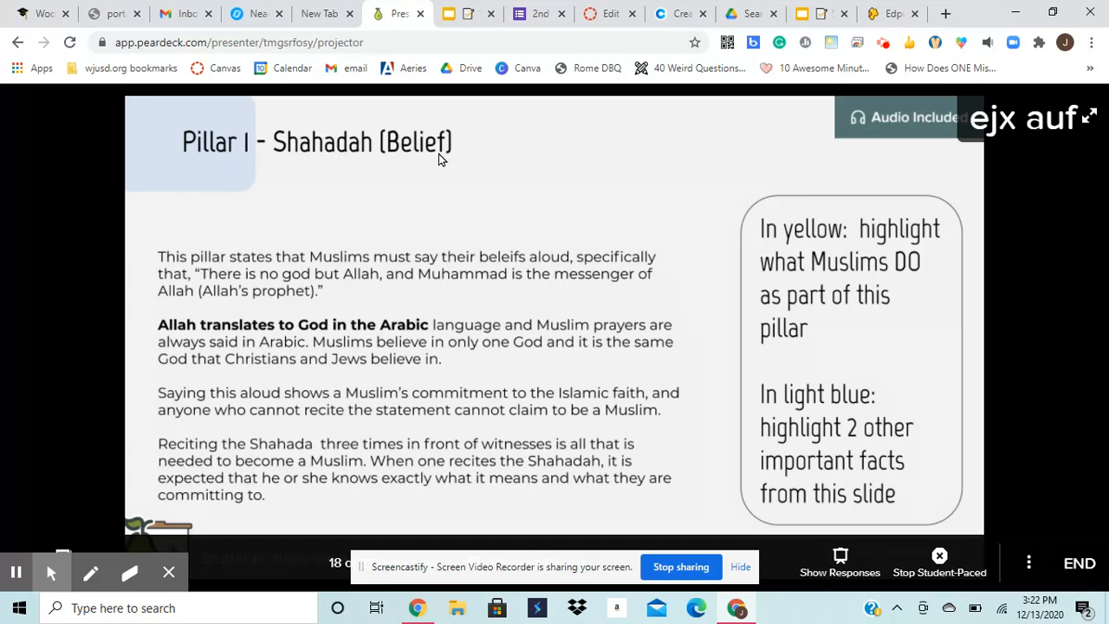
Add a 'Shahada (Belief)' heading text box at the top of column one
{"action": "left_click", "coordinate": [468, 14]}
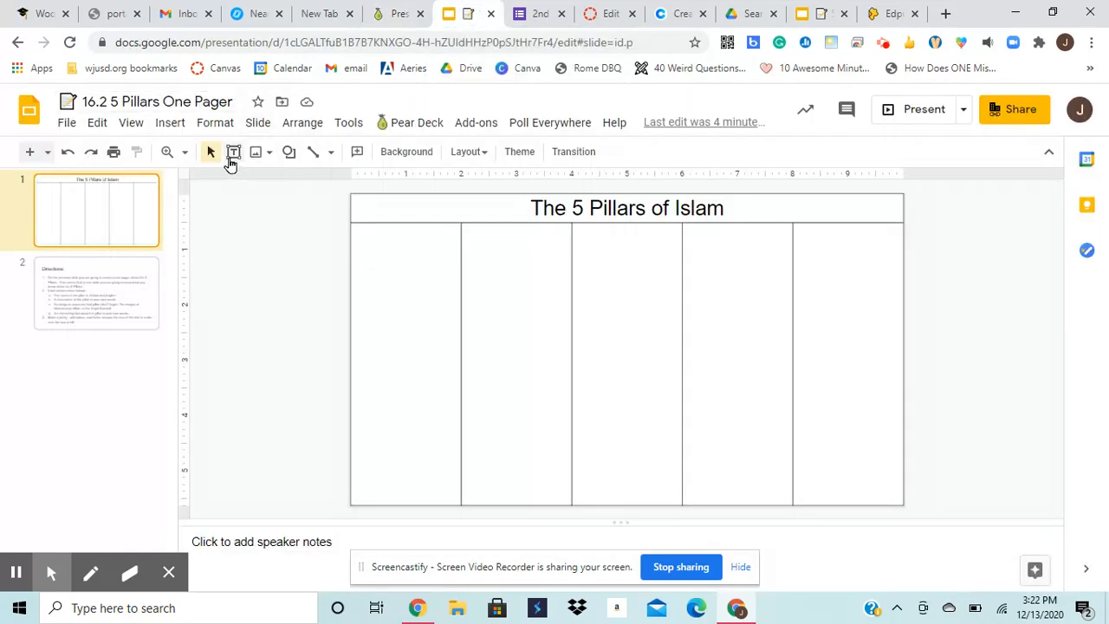
{"action": "mouse_move", "coordinate": [233, 151]}
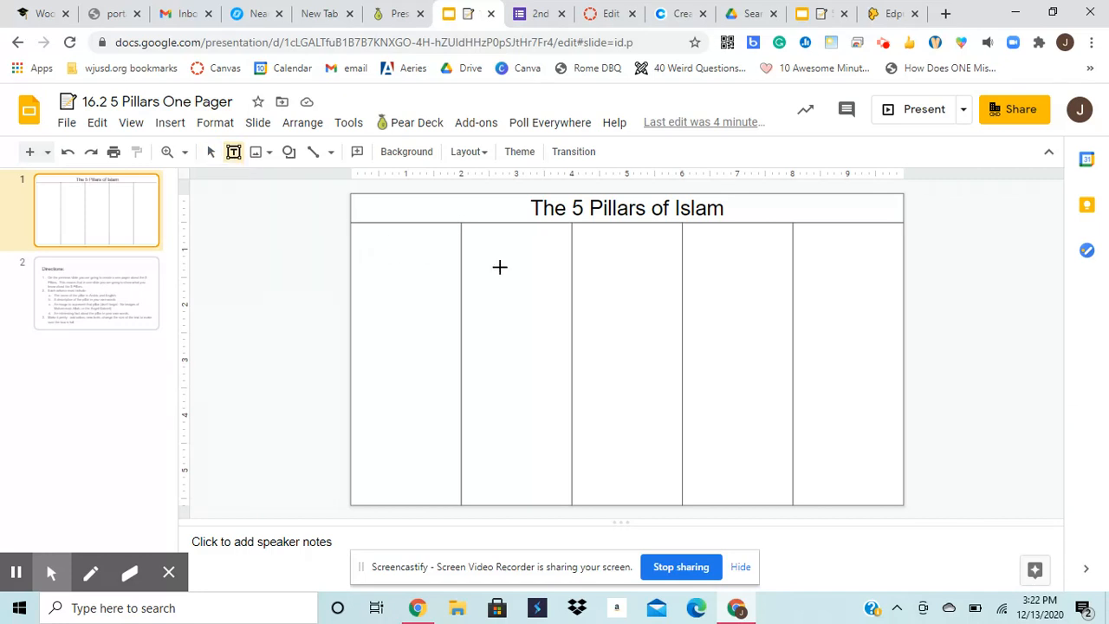
{"action": "mouse_move", "coordinate": [466, 233]}
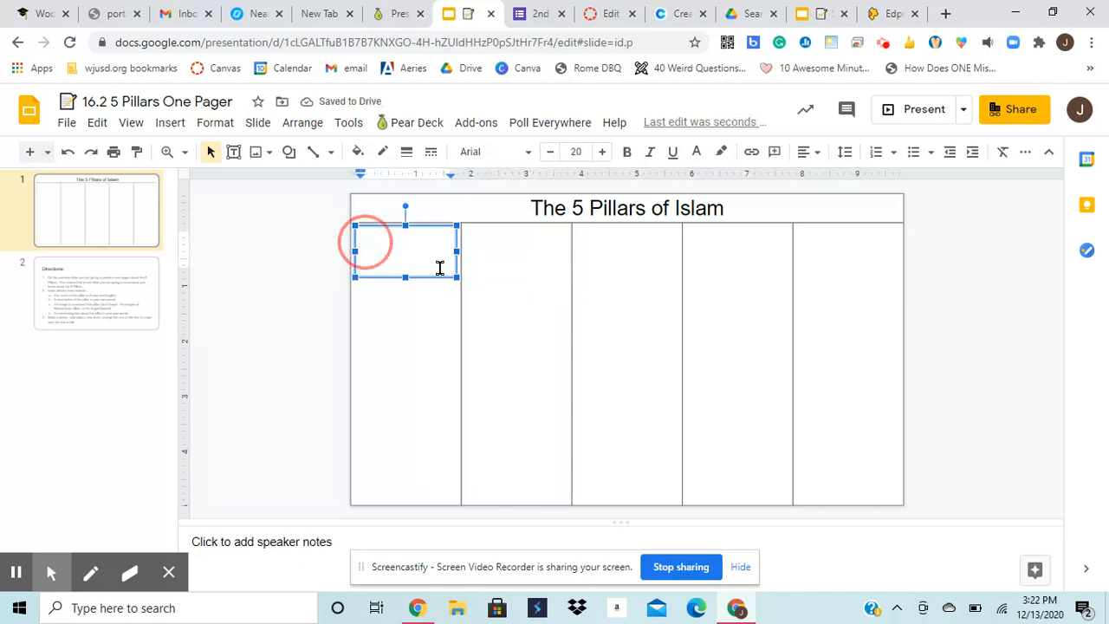
{"action": "left_click", "coordinate": [696, 152]}
{"action": "type", "text": "Shahada (Belief)"}
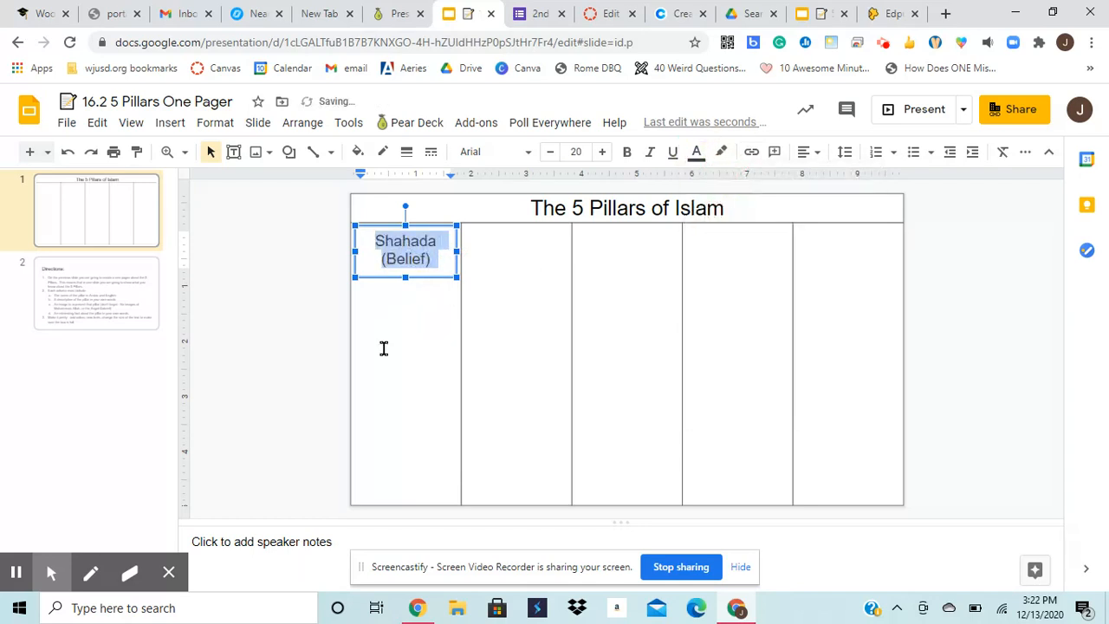
{"action": "left_click", "coordinate": [405, 416]}
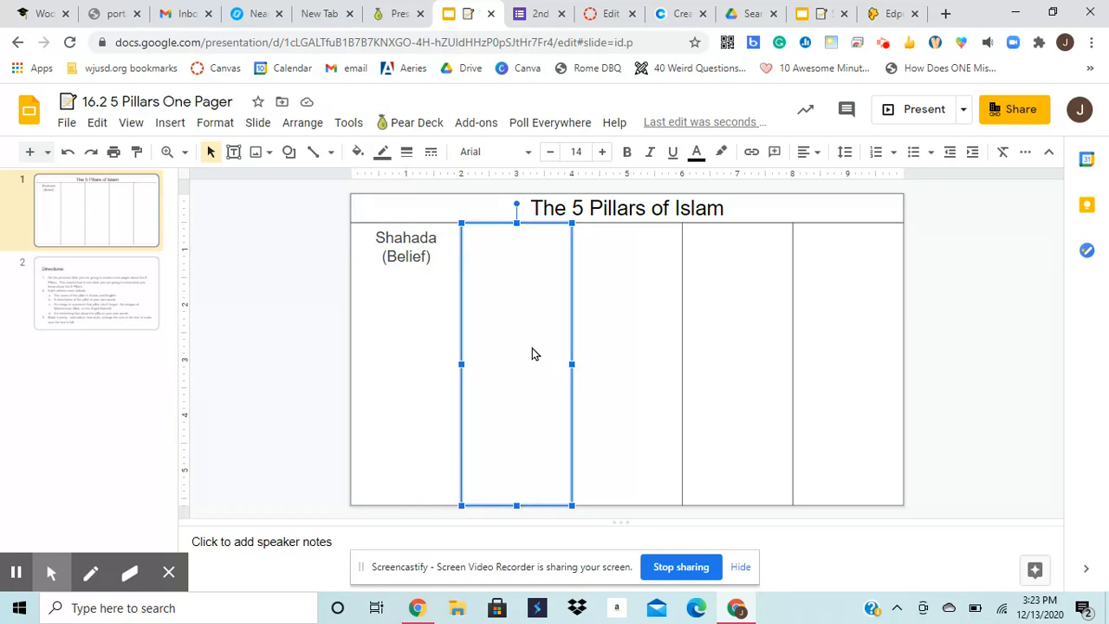
{"action": "mouse_move", "coordinate": [457, 357]}
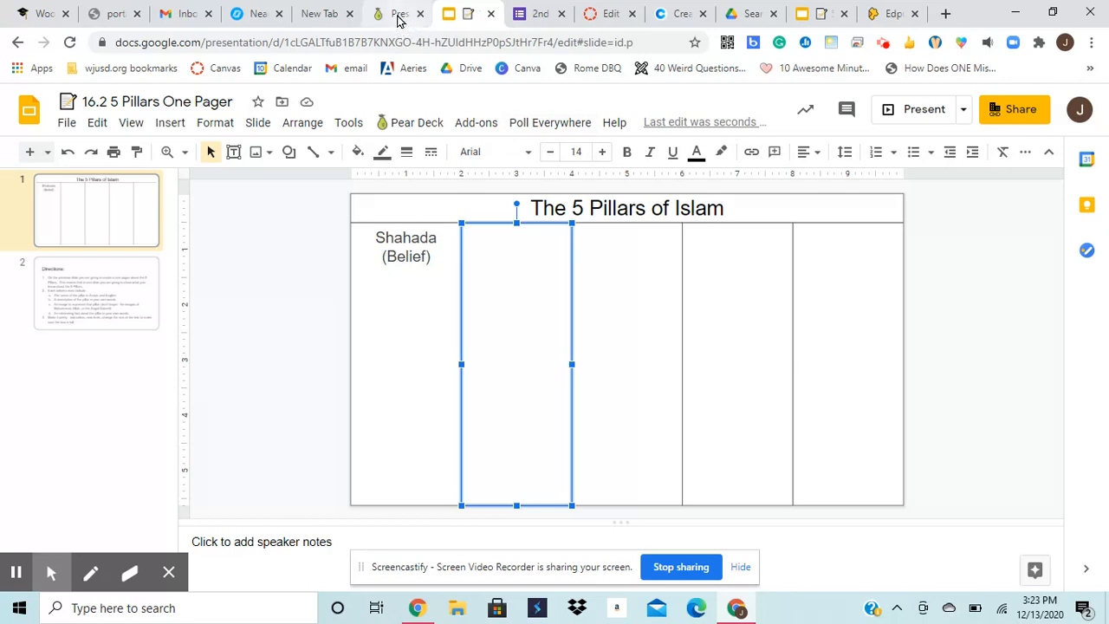
Recheck the Pear Deck Shahadah slide, then go back to the one-pager
{"action": "left_click", "coordinate": [397, 14]}
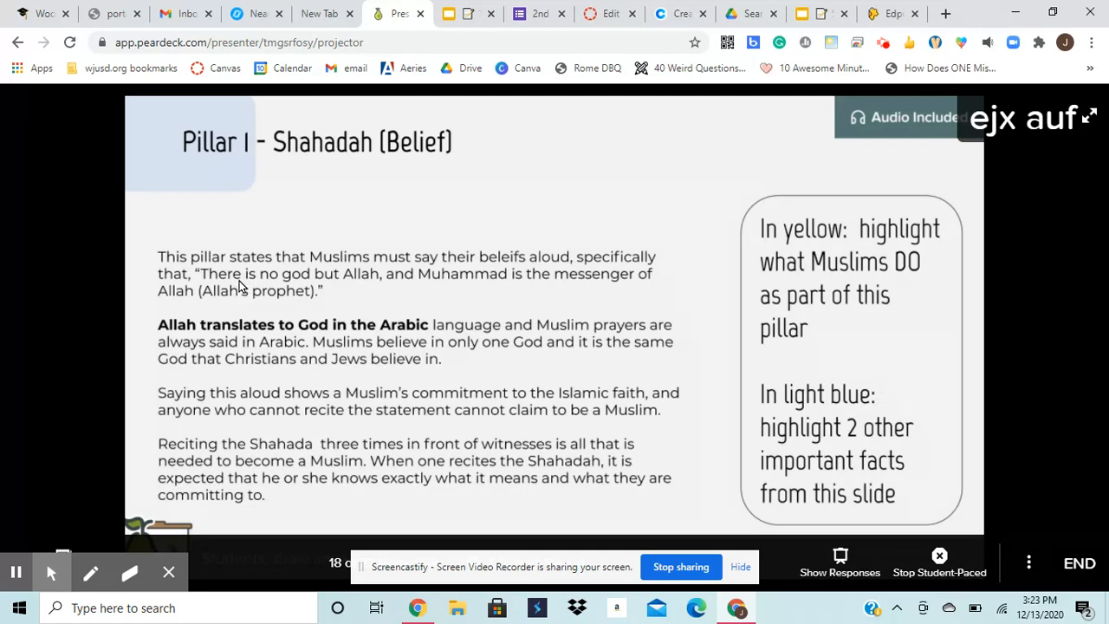
{"action": "mouse_move", "coordinate": [394, 282]}
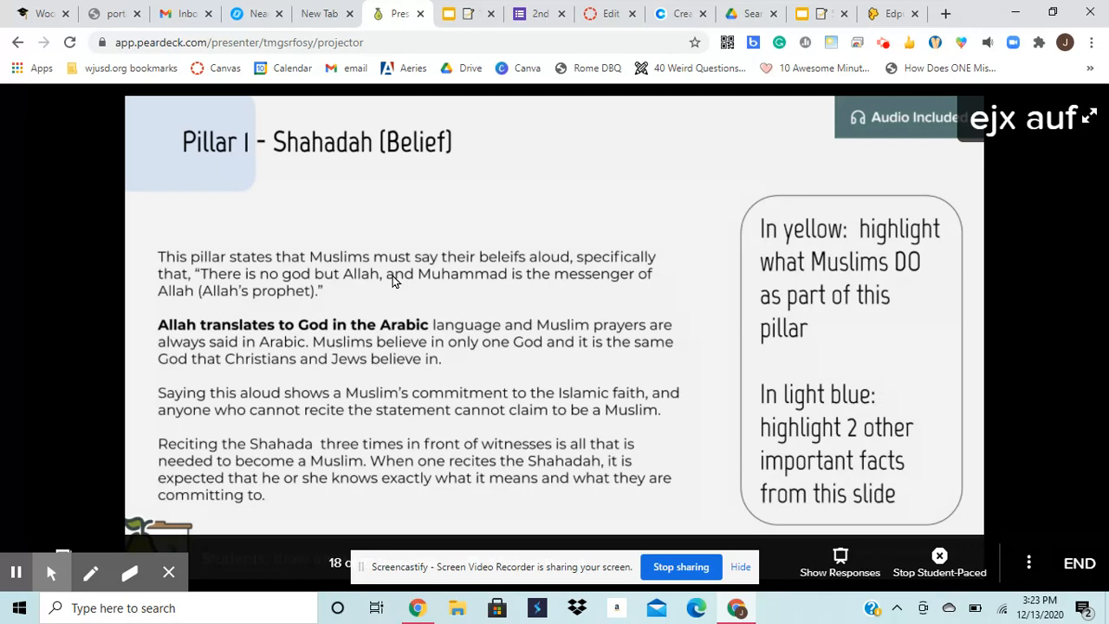
{"action": "mouse_move", "coordinate": [371, 284]}
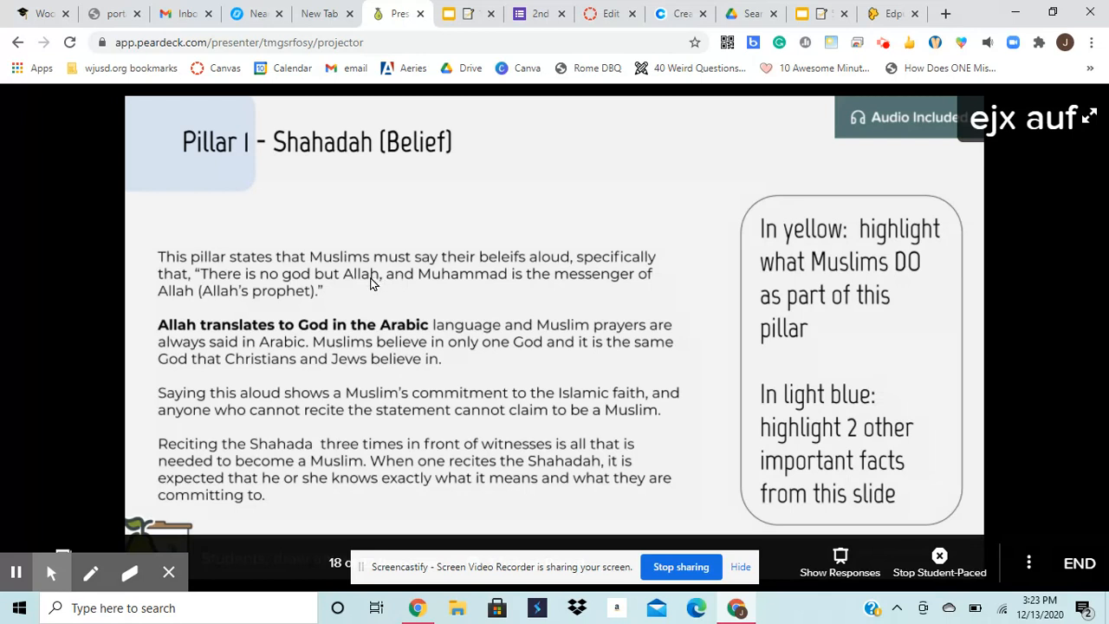
{"action": "mouse_move", "coordinate": [393, 283]}
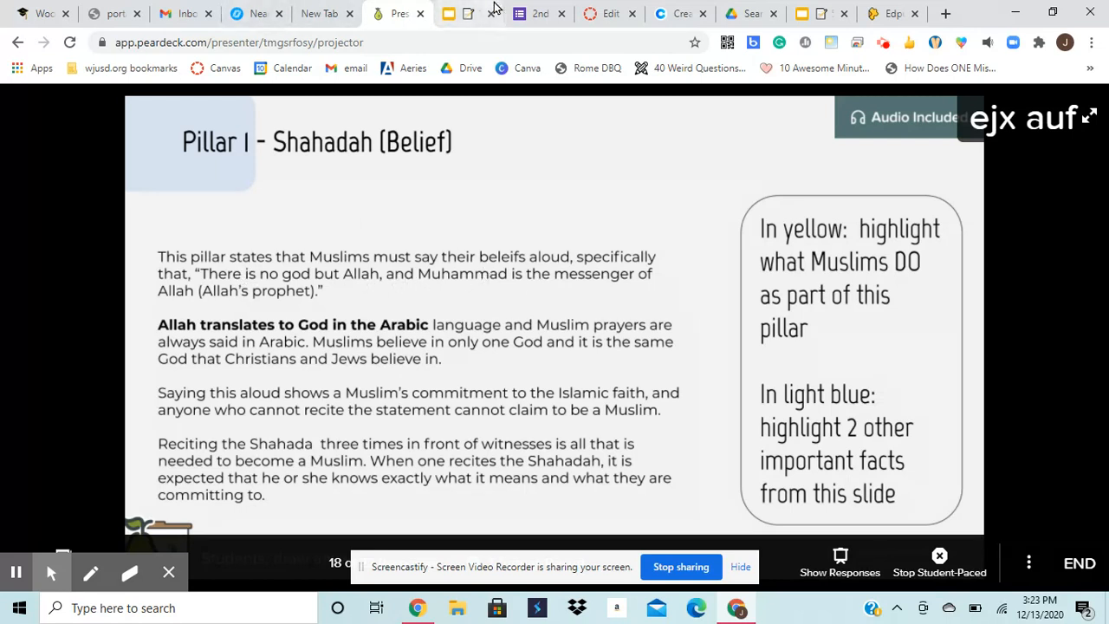
{"action": "left_click", "coordinate": [450, 14]}
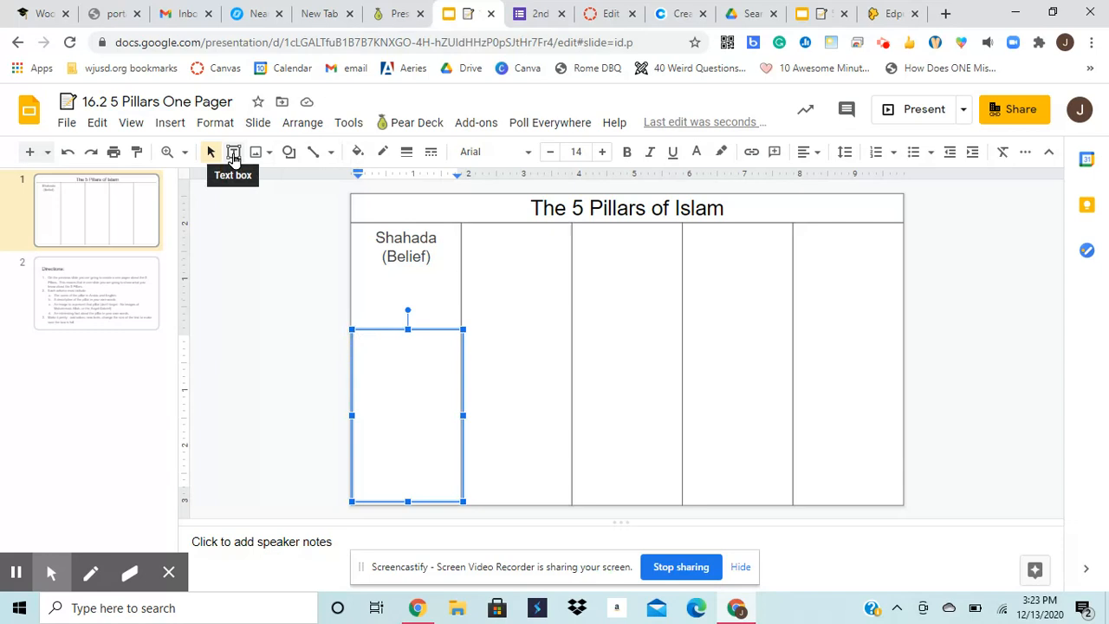
{"action": "mouse_move", "coordinate": [339, 386]}
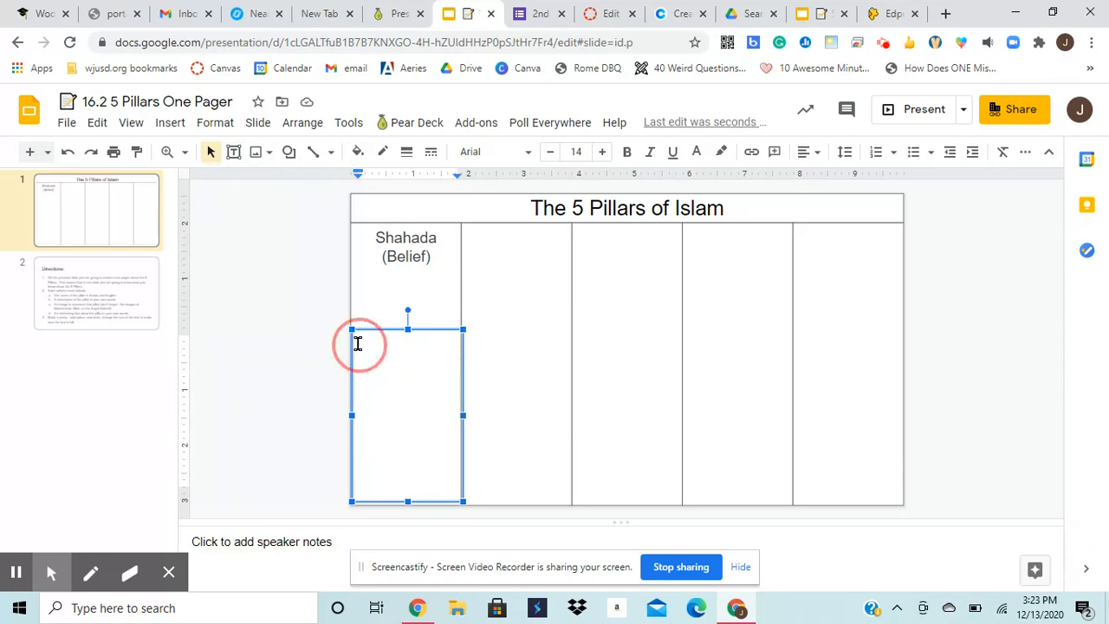
Type 'For Shahada, Muslims must say out loud, "There is no God but God..."' in column one
{"action": "type", "text": "For Shahada, Muslims must say out loud, \"There is no God but God and Muhammad is His Prophet"}
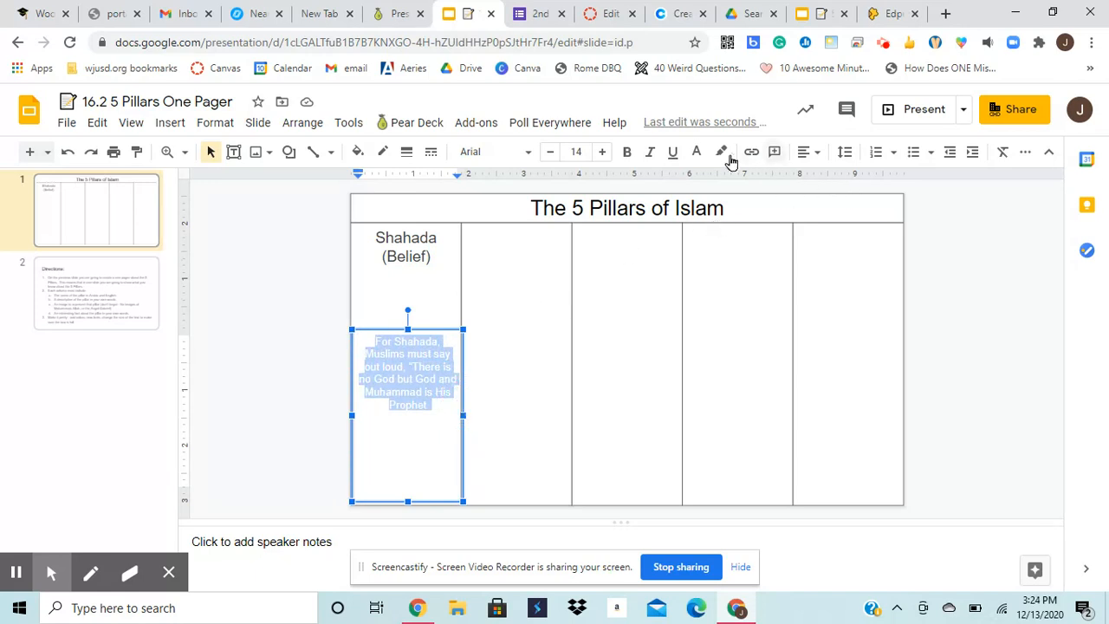
{"action": "left_click", "coordinate": [696, 152]}
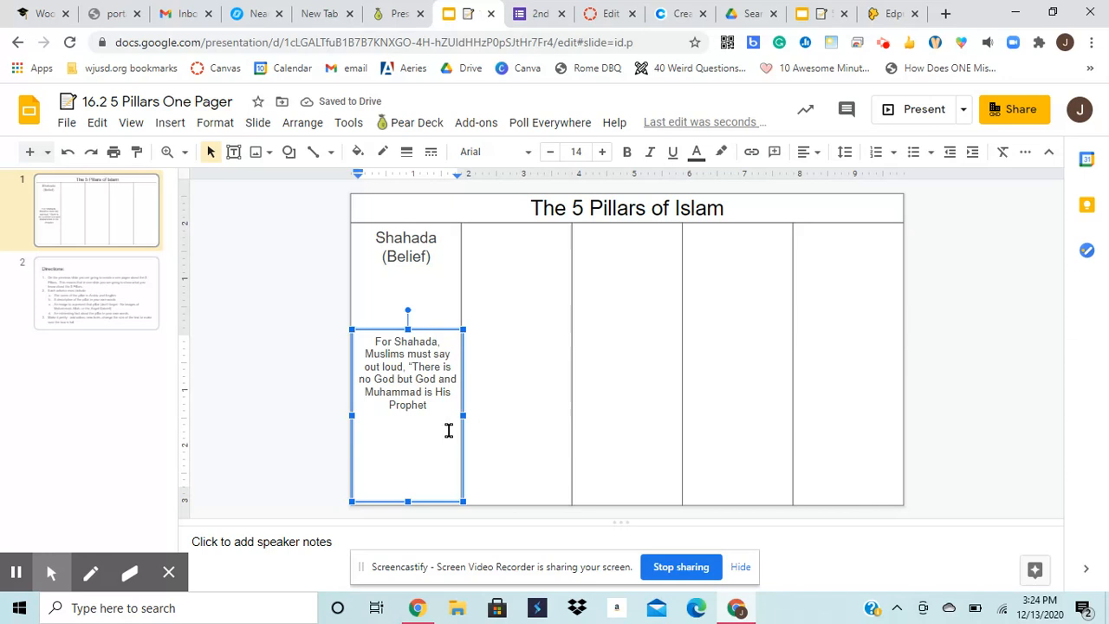
{"action": "left_click", "coordinate": [435, 408]}
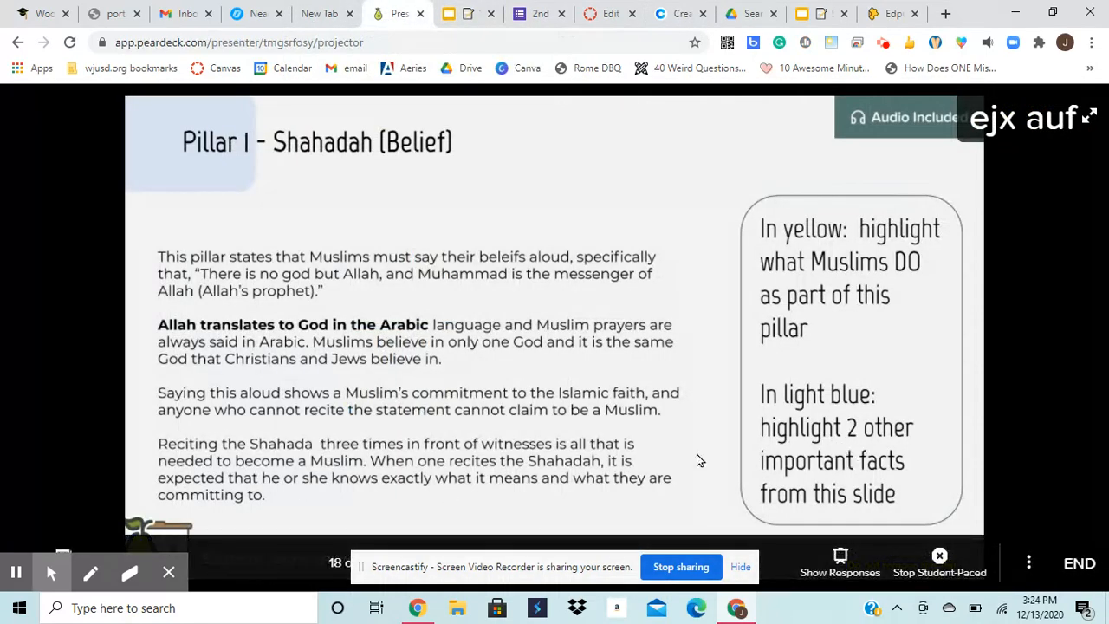
{"action": "mouse_move", "coordinate": [420, 494]}
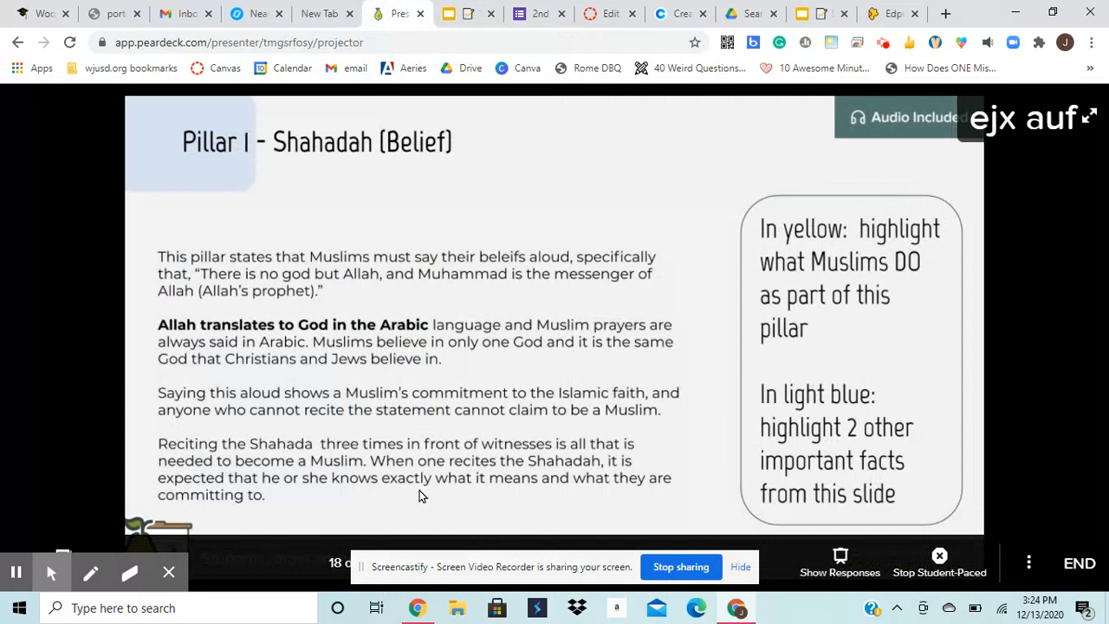
{"action": "mouse_move", "coordinate": [338, 389]}
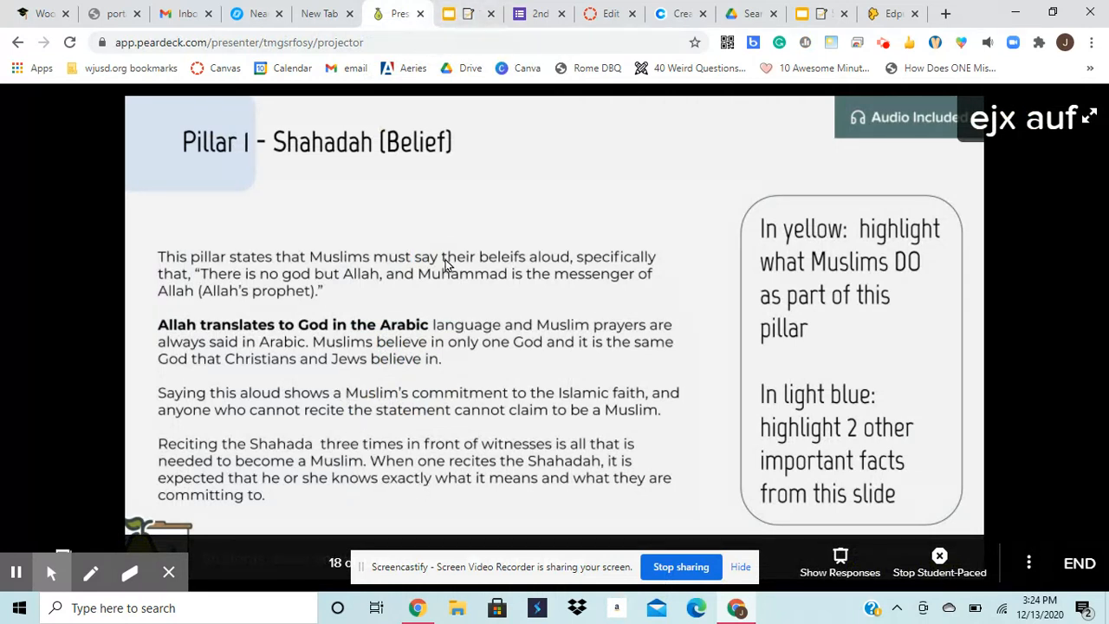
{"action": "mouse_move", "coordinate": [442, 457]}
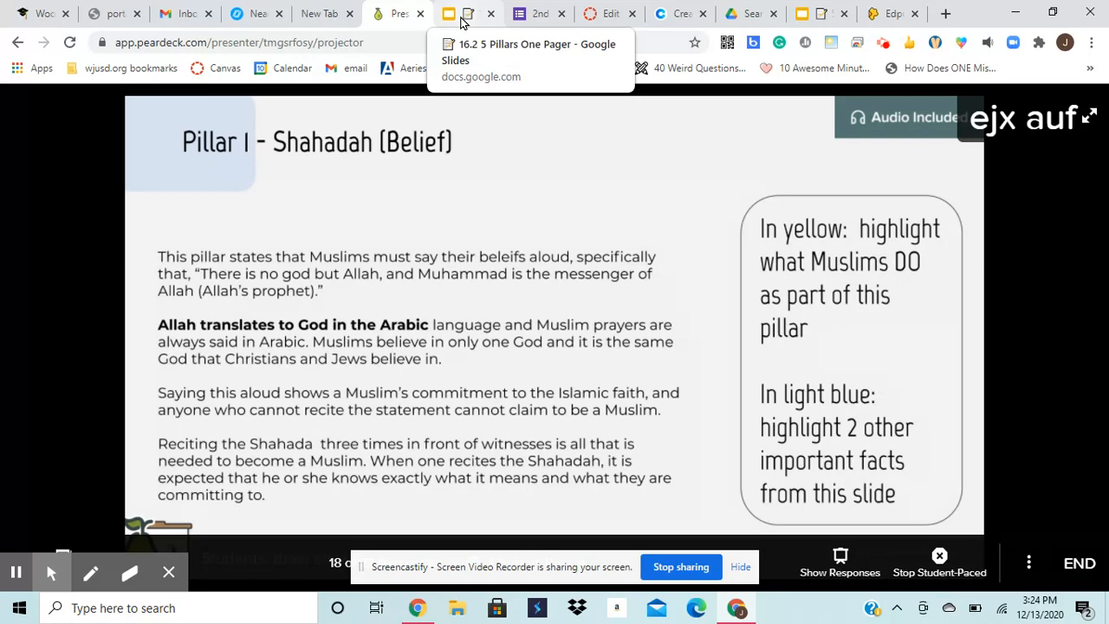
Add a centred 'Fact:' line to the Shahada note and drag it down column one
{"action": "left_click", "coordinate": [468, 13]}
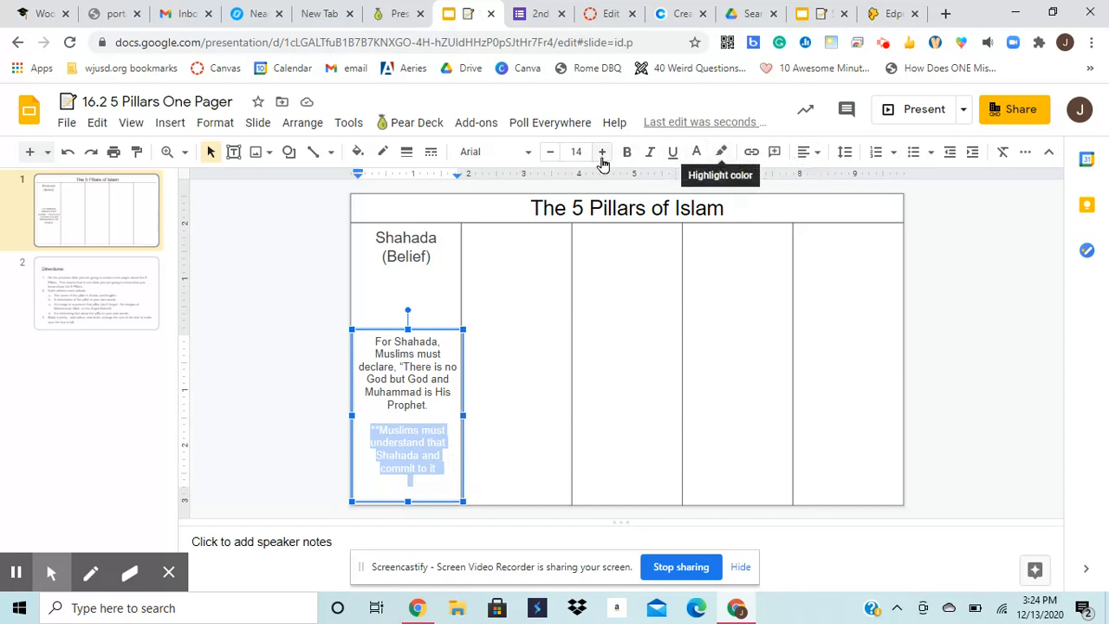
{"action": "mouse_move", "coordinate": [602, 151]}
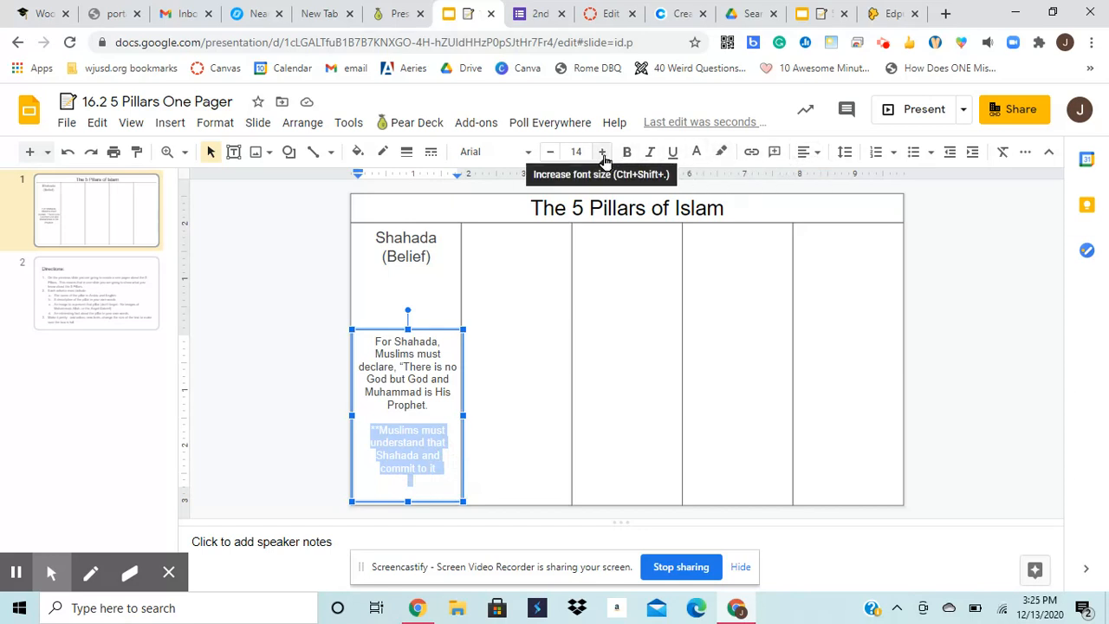
{"action": "left_click", "coordinate": [696, 152]}
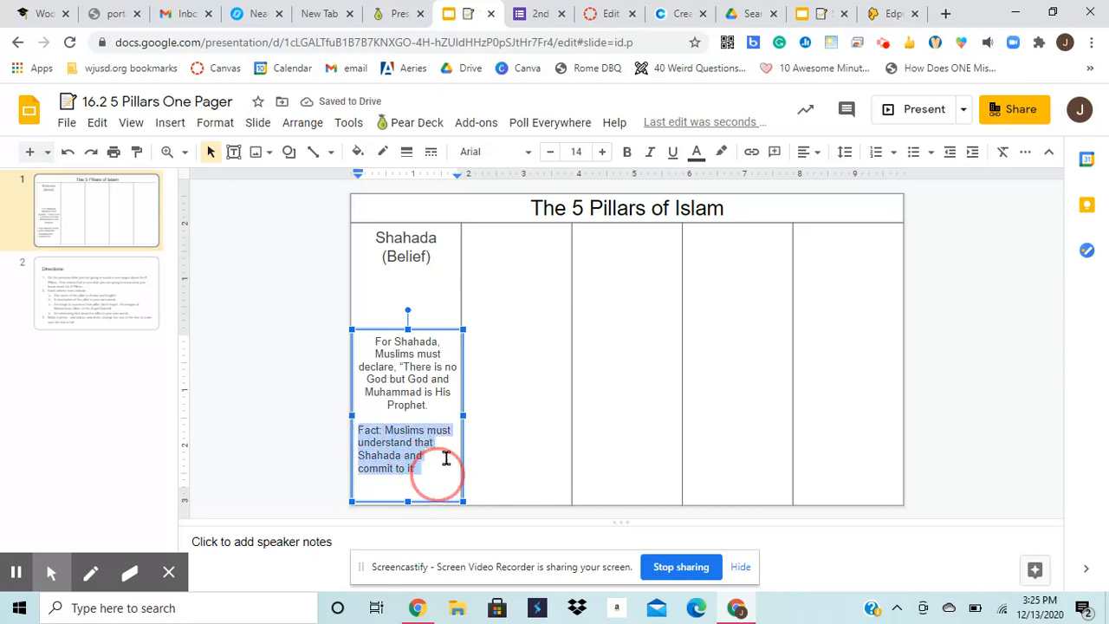
{"action": "left_click", "coordinate": [804, 152]}
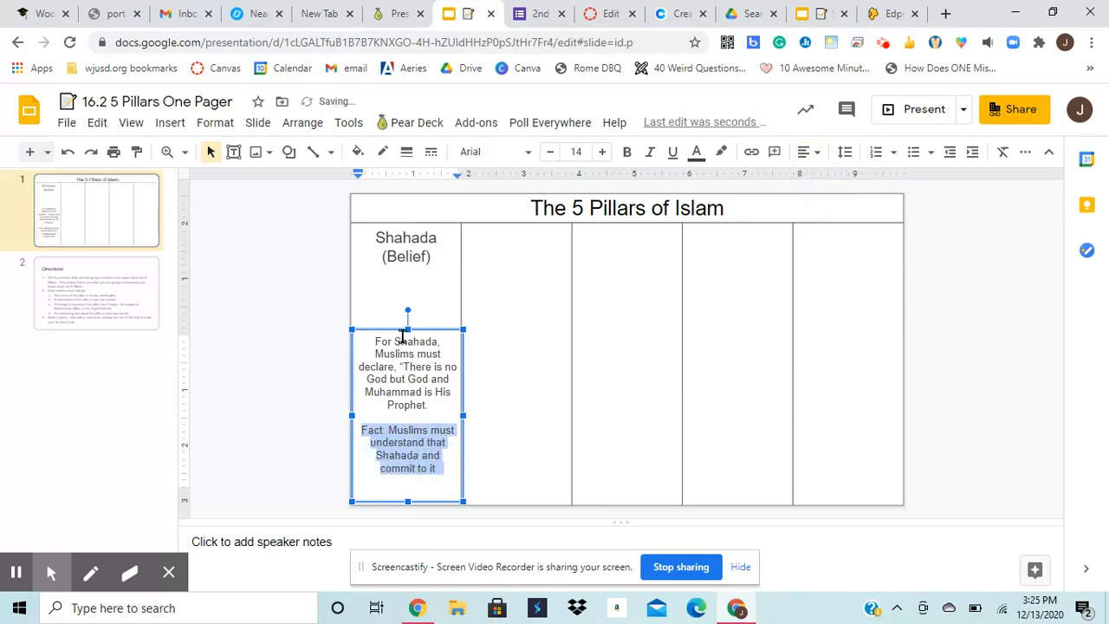
{"action": "left_click", "coordinate": [407, 351]}
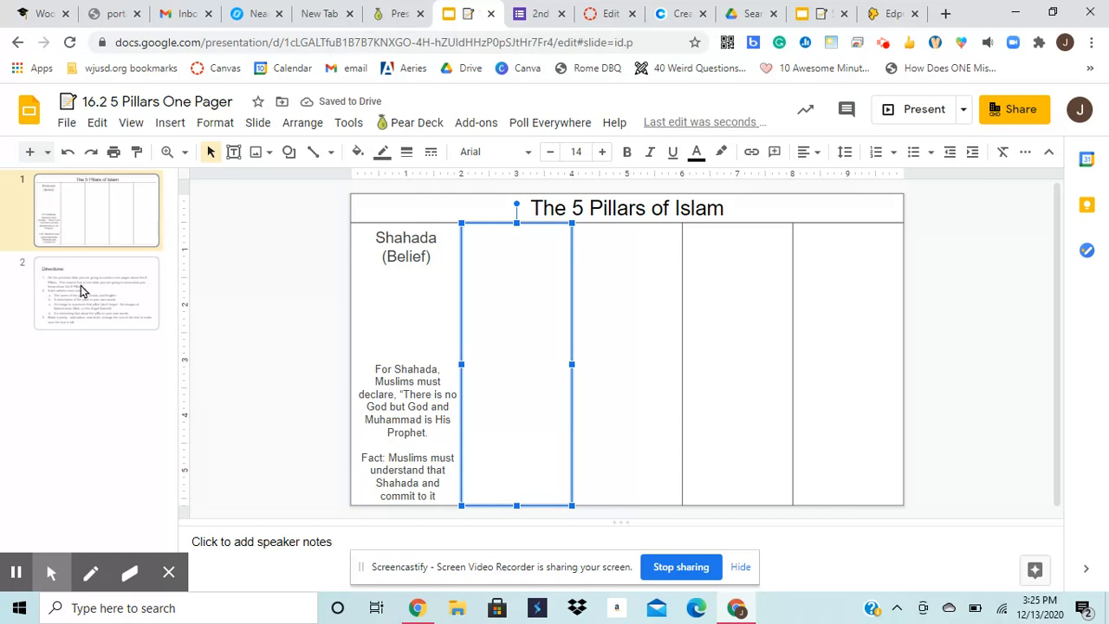
Glance at the Directions slide, then return to the 5 Pillars of Islam slide
{"action": "left_click", "coordinate": [95, 293]}
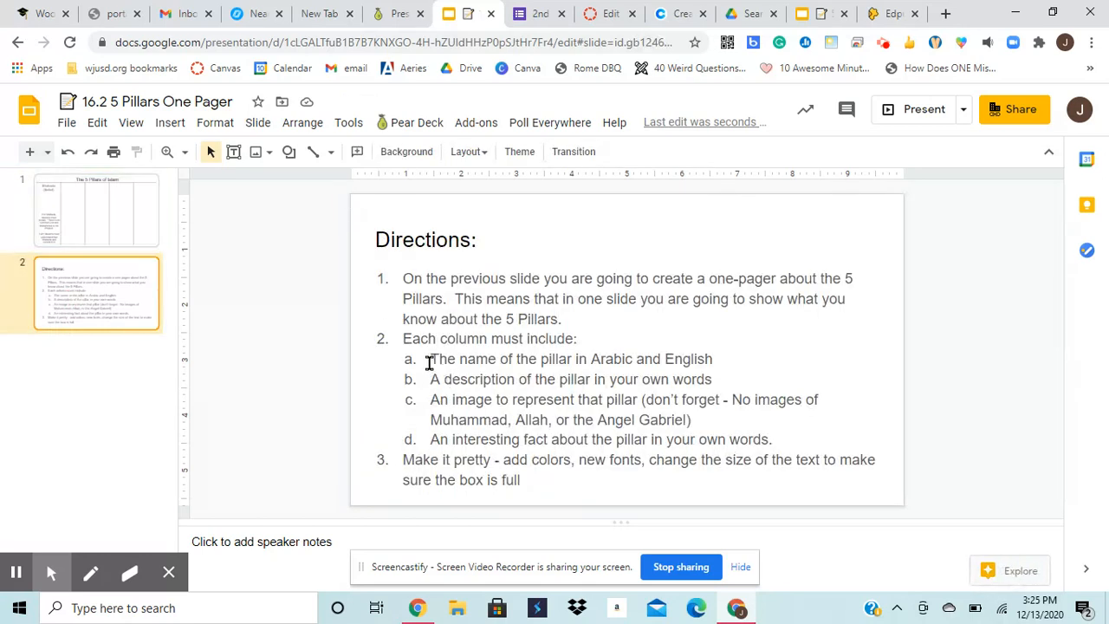
{"action": "mouse_move", "coordinate": [427, 384]}
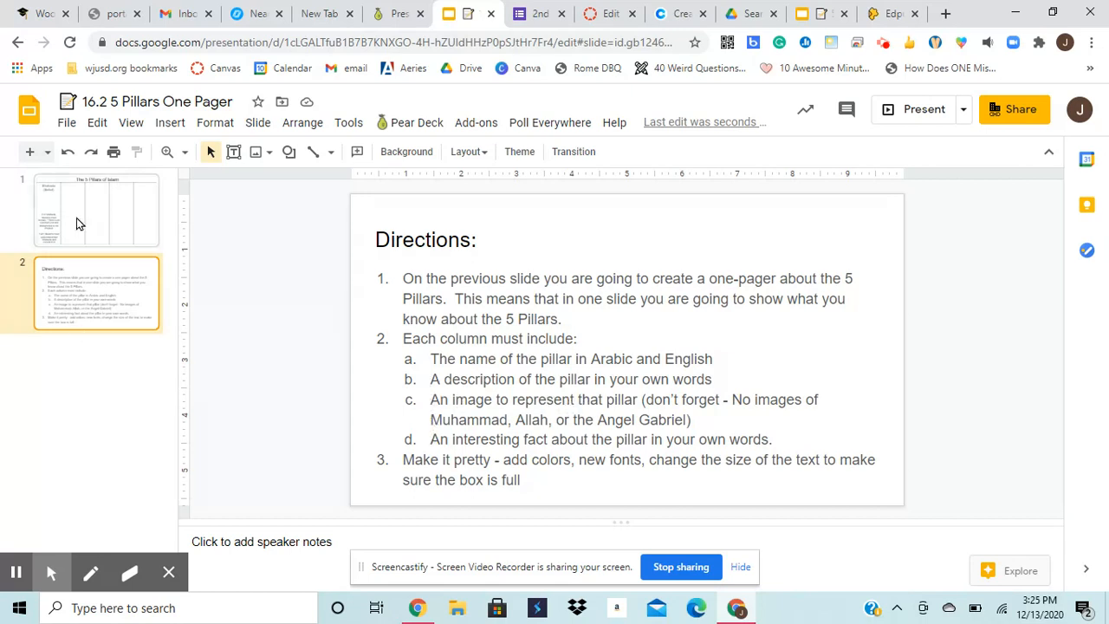
{"action": "left_click", "coordinate": [97, 209]}
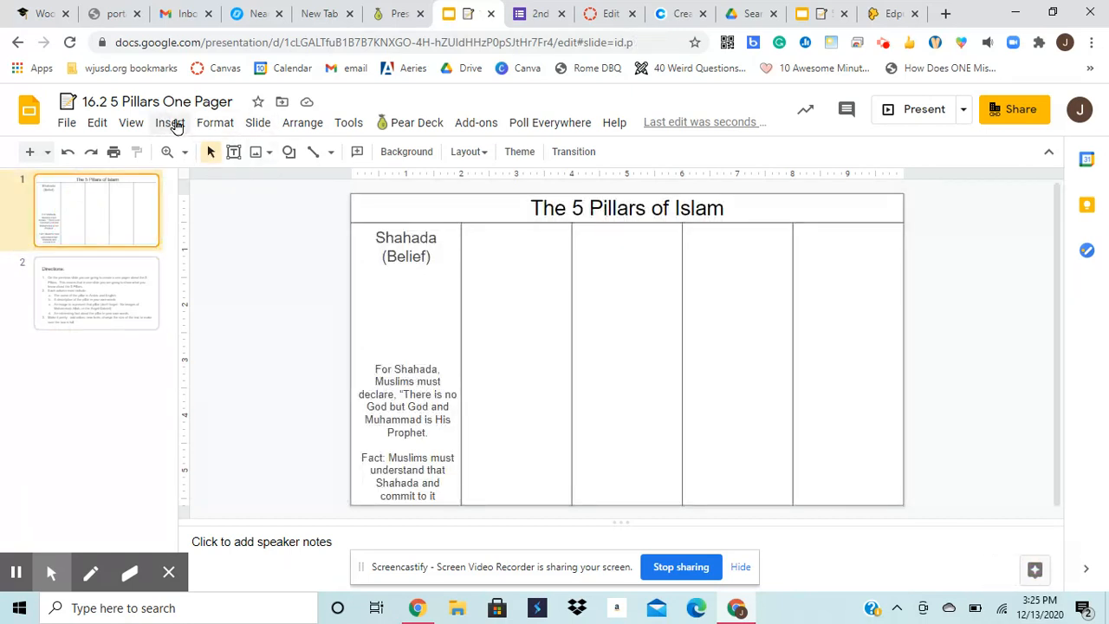
Insert the megaphone speech-bubble image and position it under the Shahada title
{"action": "left_click", "coordinate": [170, 122]}
{"action": "type", "text": "speech bubble"}
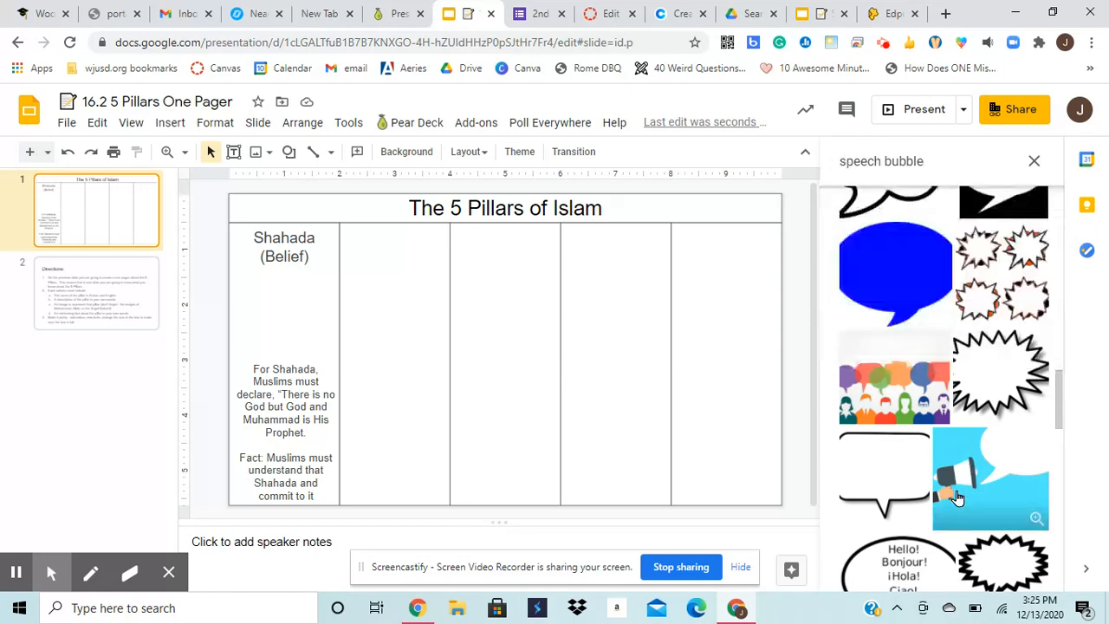
{"action": "left_click", "coordinate": [990, 477]}
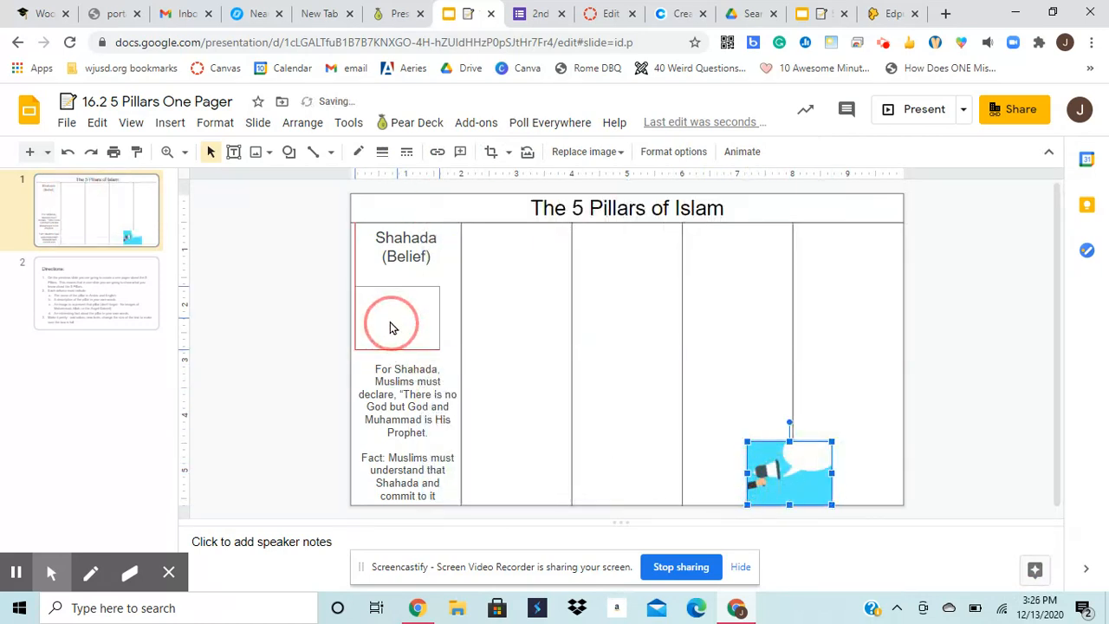
{"action": "left_click_drag", "start_coordinate": [788, 468], "coordinate": [405, 325]}
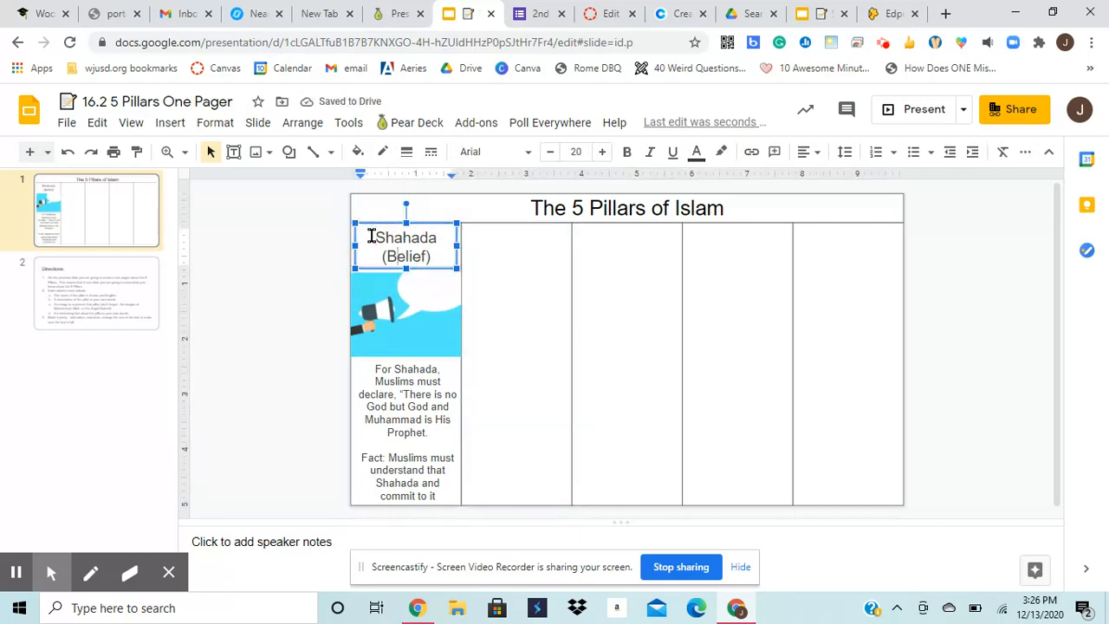
Set the 'Shahada (Belief)' title font to Fredoka One
{"action": "left_click", "coordinate": [96, 293]}
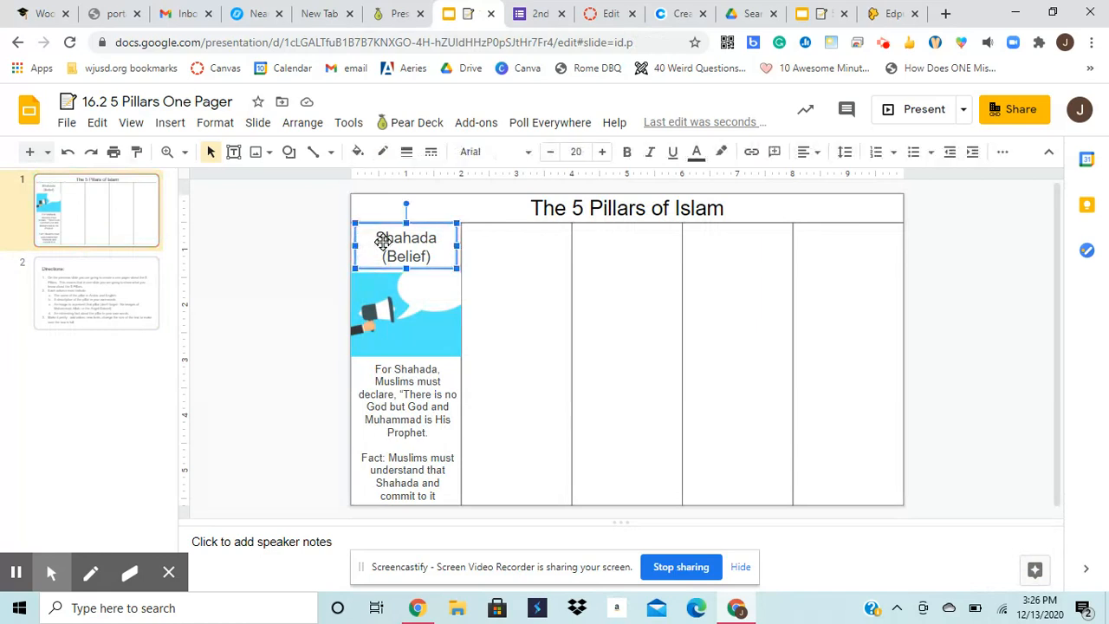
{"action": "triple_click", "coordinate": [407, 237]}
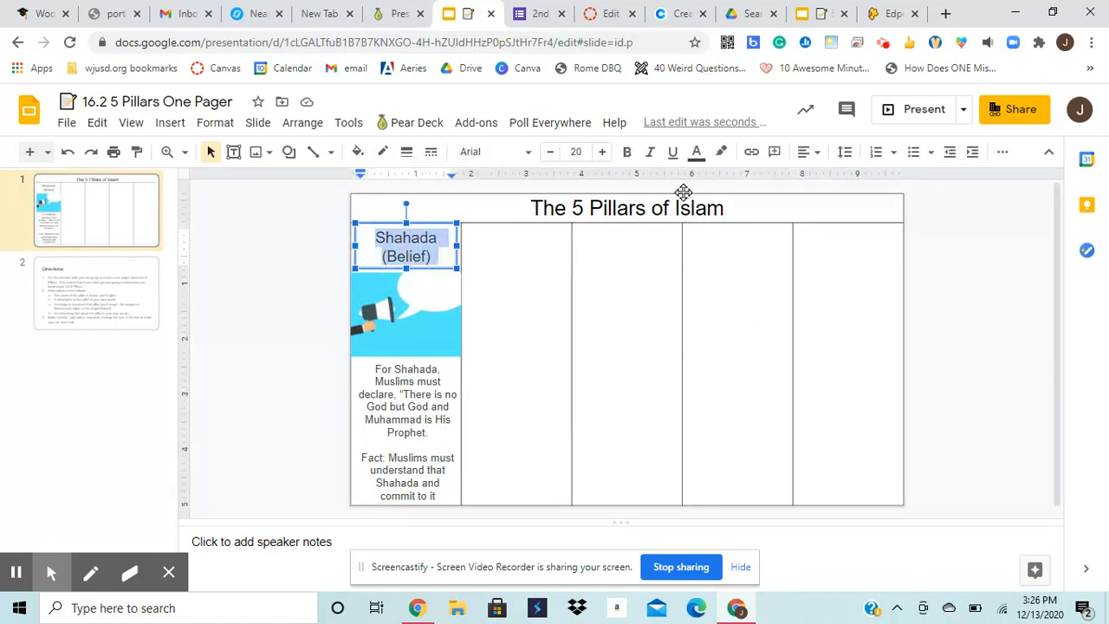
{"action": "left_click", "coordinate": [491, 152]}
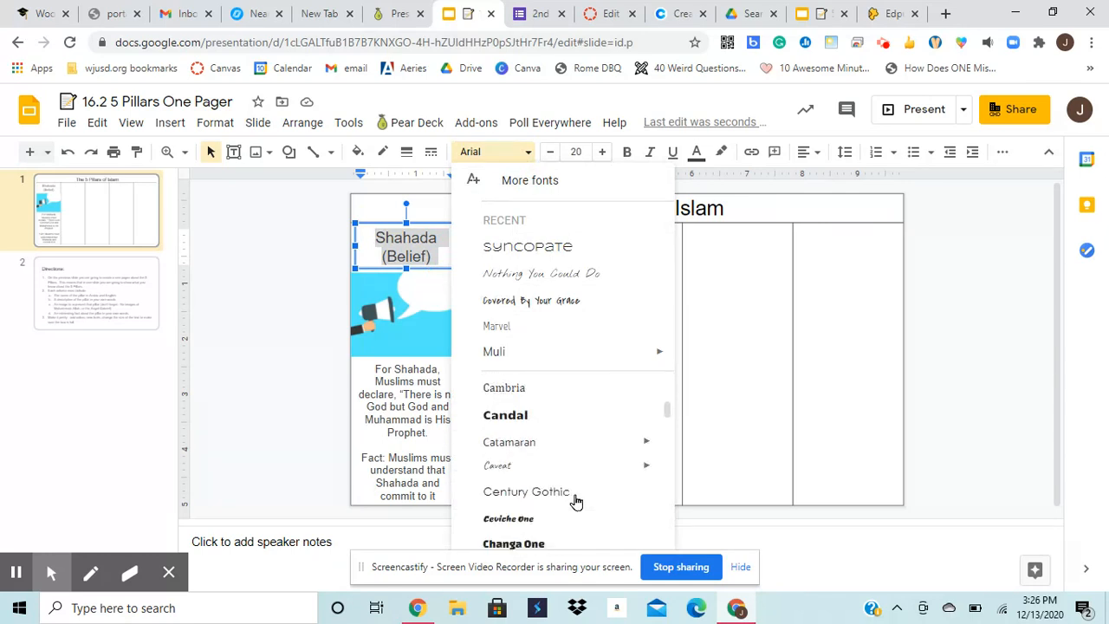
{"action": "scroll", "scroll_direction": "down", "scroll_amount": 3}
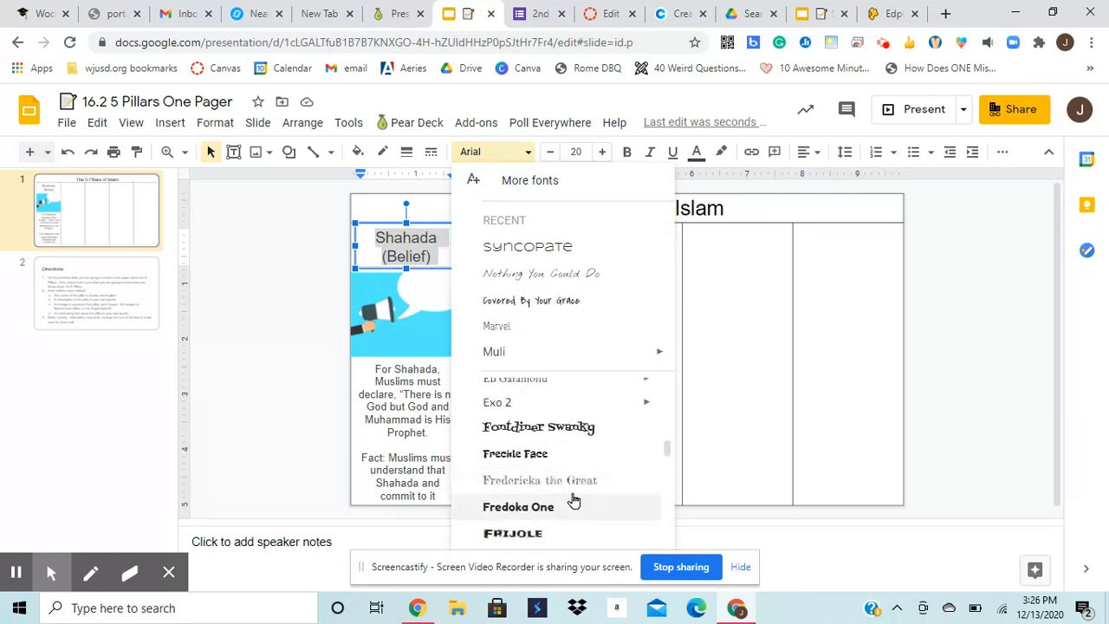
{"action": "left_click", "coordinate": [518, 507]}
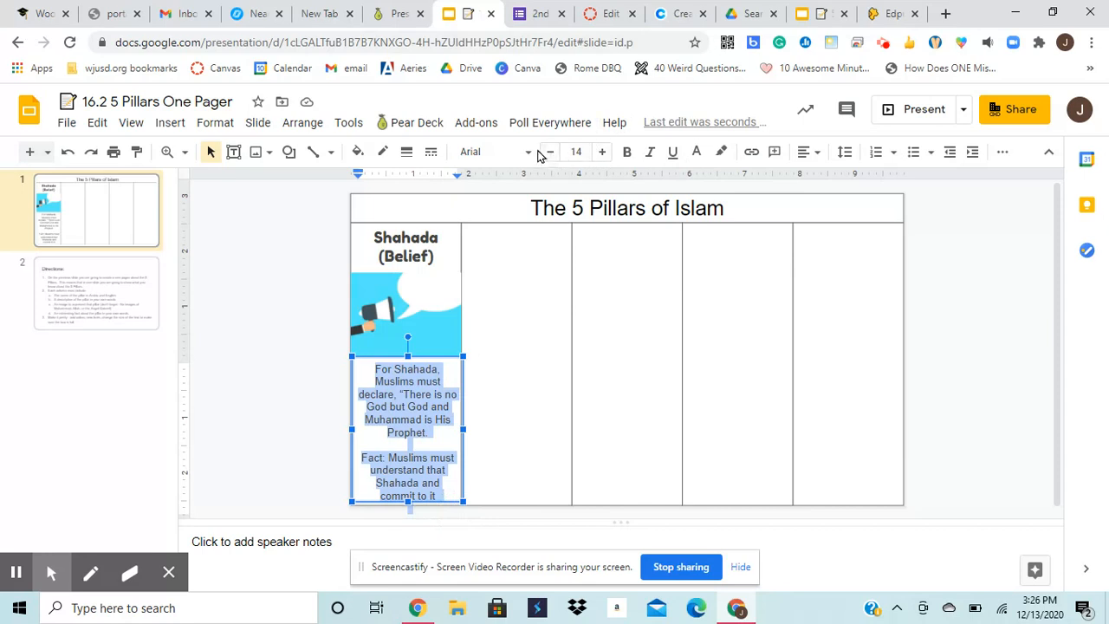
Give the description Covered By Your Grace and restyle the fact text's font and size
{"action": "left_click", "coordinate": [376, 373]}
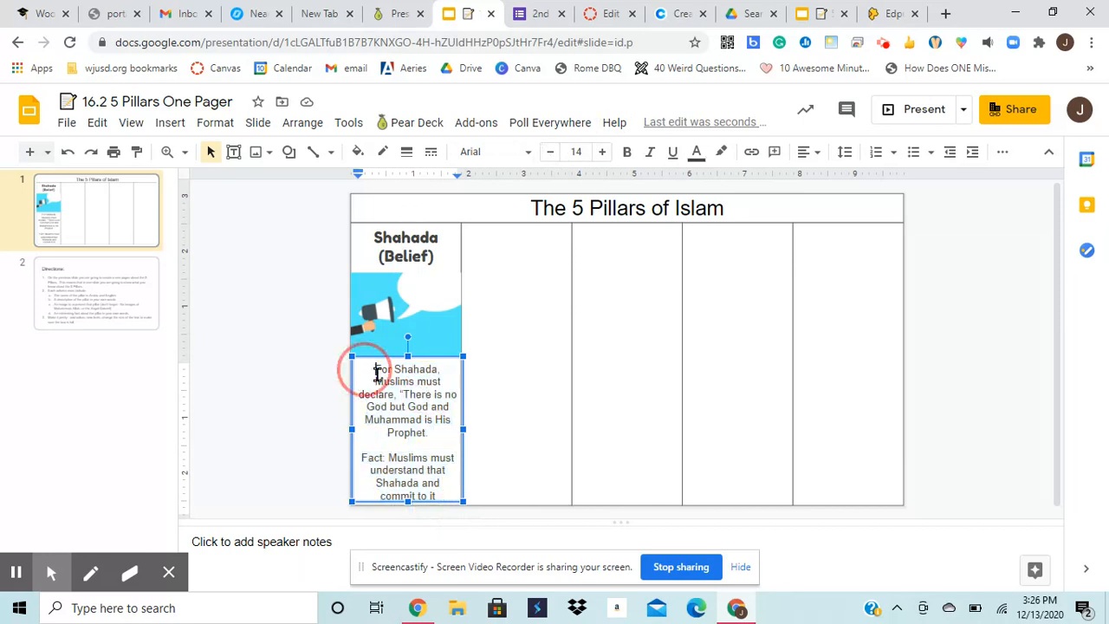
{"action": "left_click", "coordinate": [491, 152]}
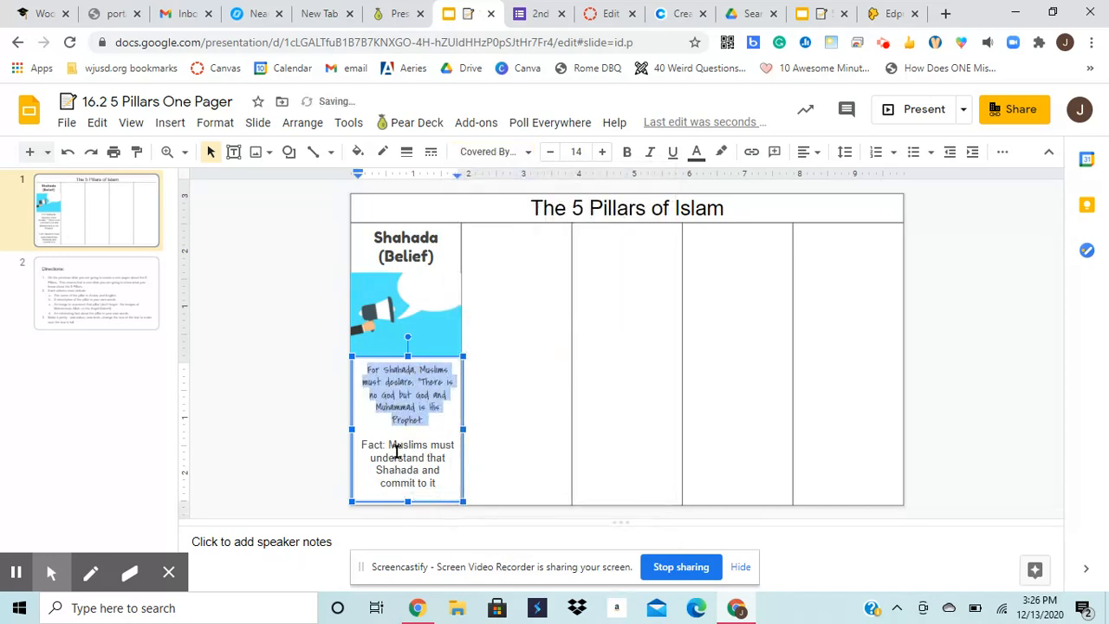
{"action": "left_click", "coordinate": [362, 445]}
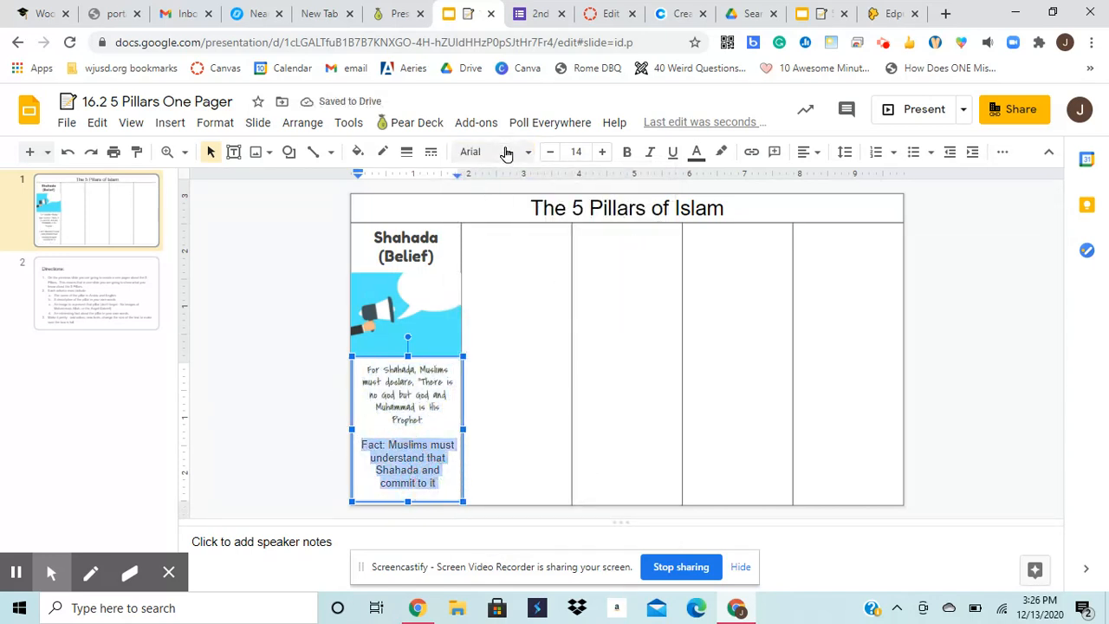
{"action": "left_click", "coordinate": [494, 152]}
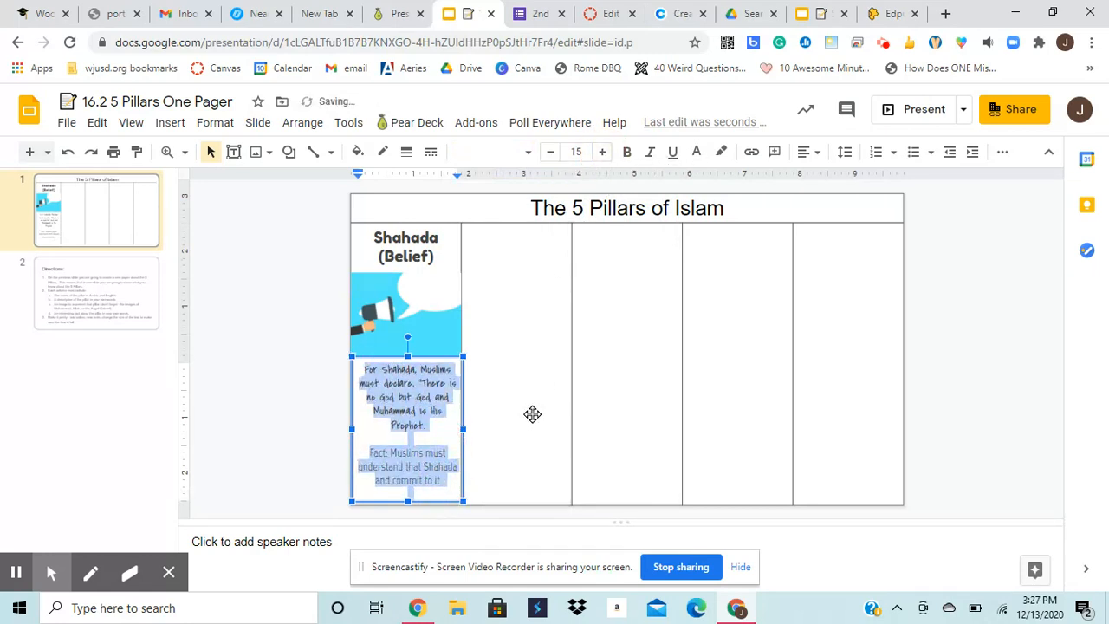
{"action": "left_click", "coordinate": [603, 152]}
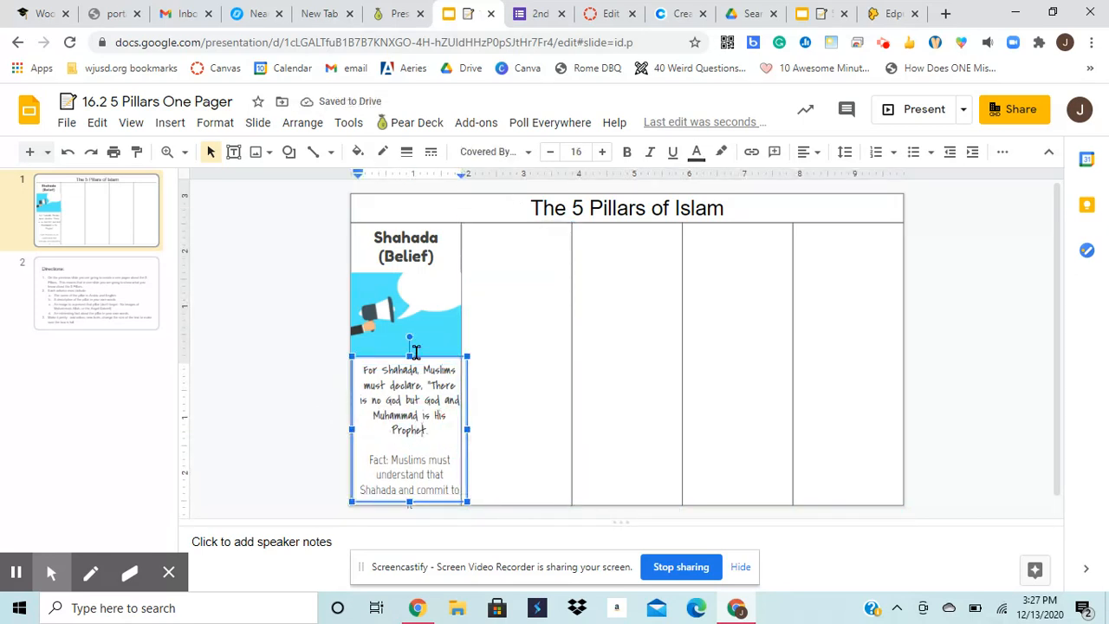
Shrink the speech-bubble image slightly and raise the Shahada description box up beneath it
{"action": "left_click", "coordinate": [405, 312]}
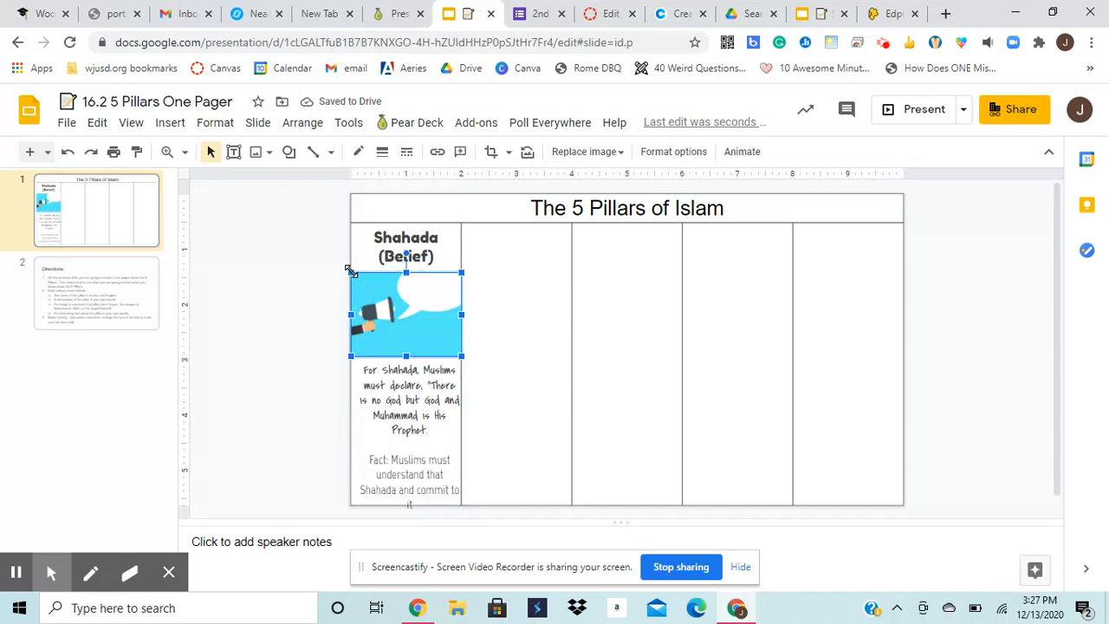
{"action": "left_click_drag", "start_coordinate": [405, 314], "coordinate": [410, 318]}
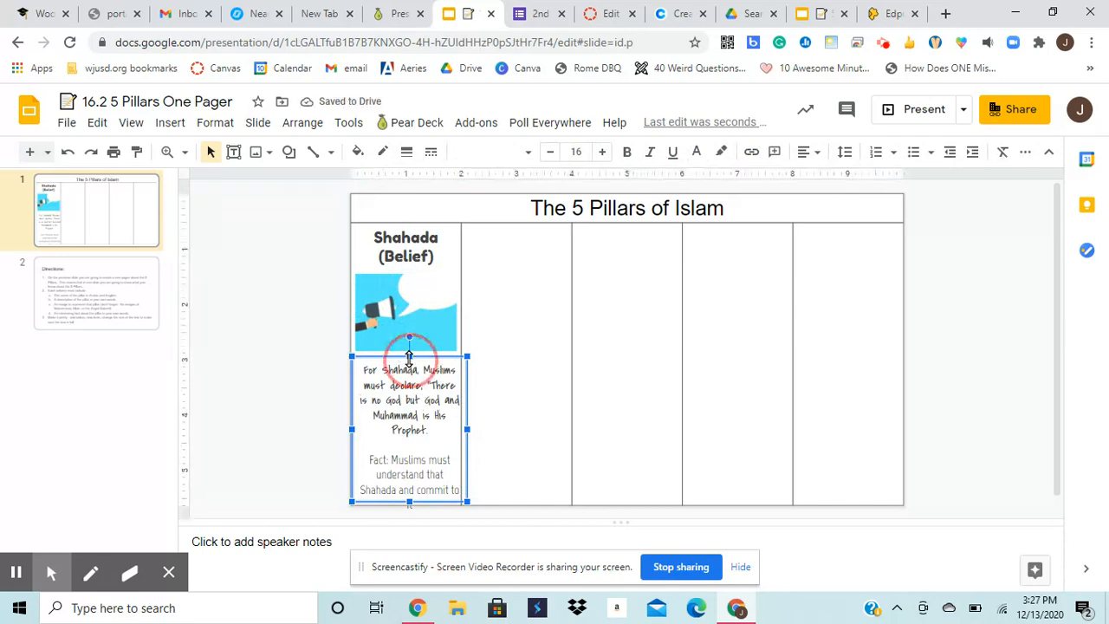
{"action": "left_click_drag", "start_coordinate": [409, 358], "coordinate": [410, 353]}
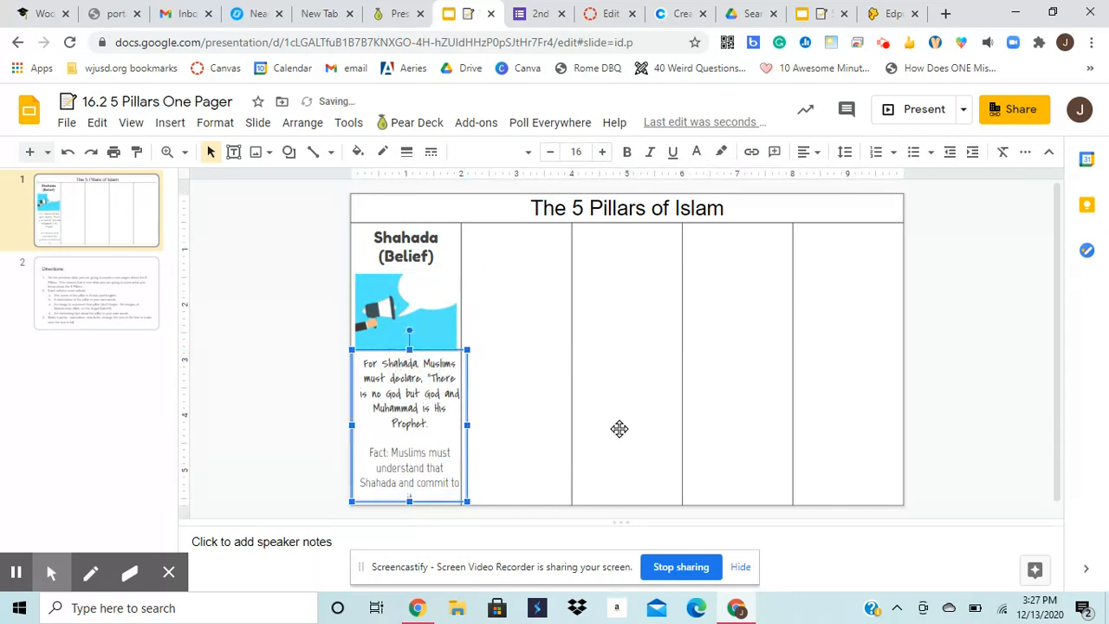
{"action": "left_click", "coordinate": [515, 364]}
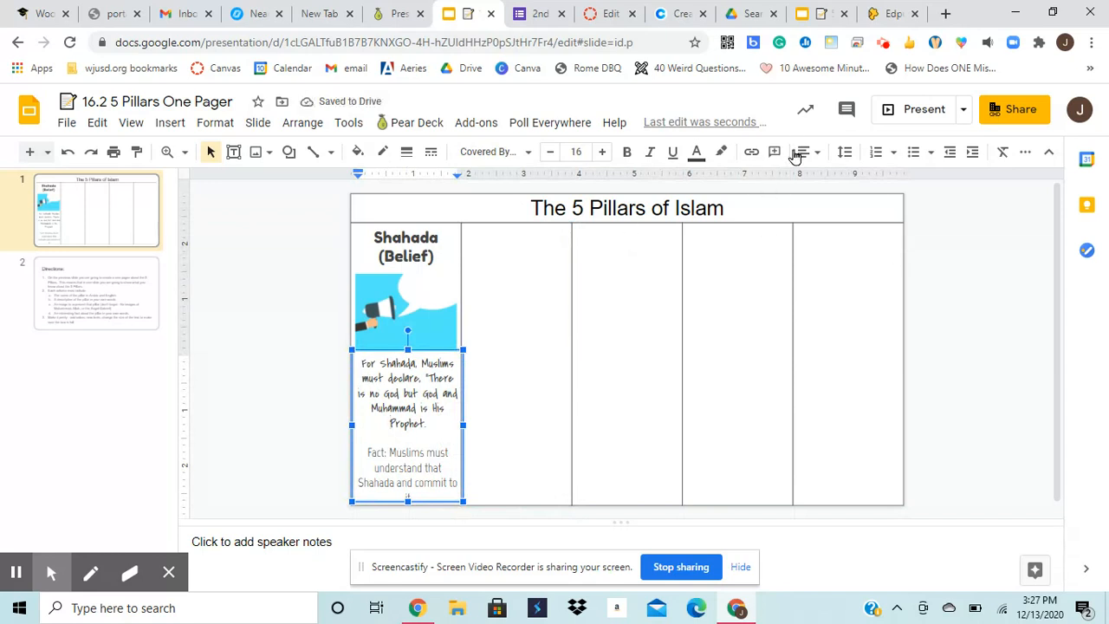
{"action": "mouse_move", "coordinate": [696, 152]}
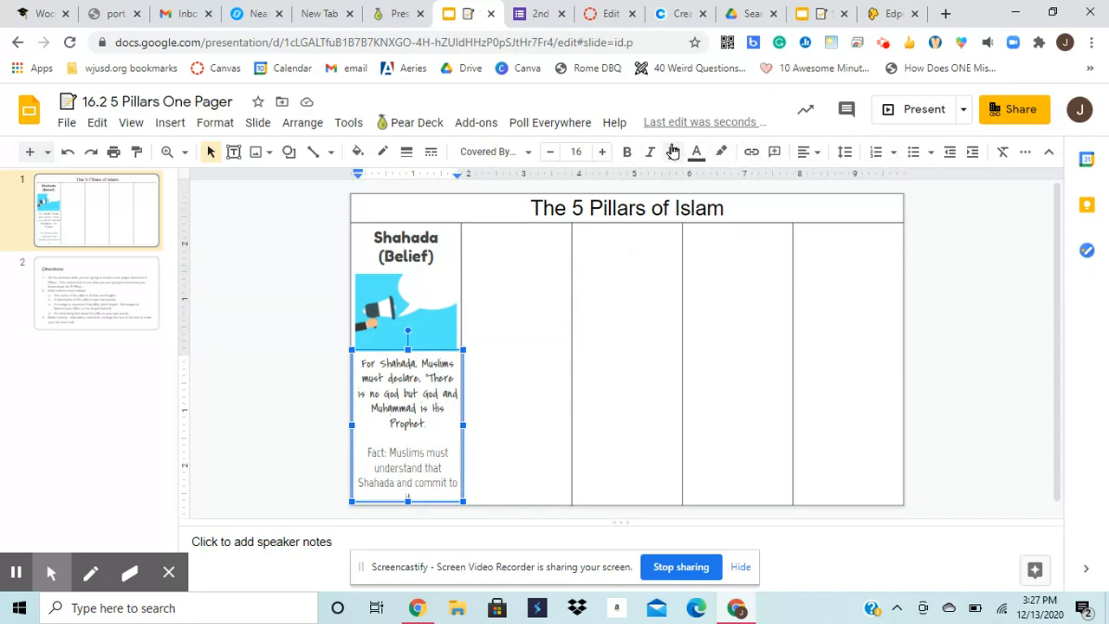
Try a pale yellow fill on the Shahada description box, then reopen the fill colours for another shade
{"action": "left_click", "coordinate": [355, 151]}
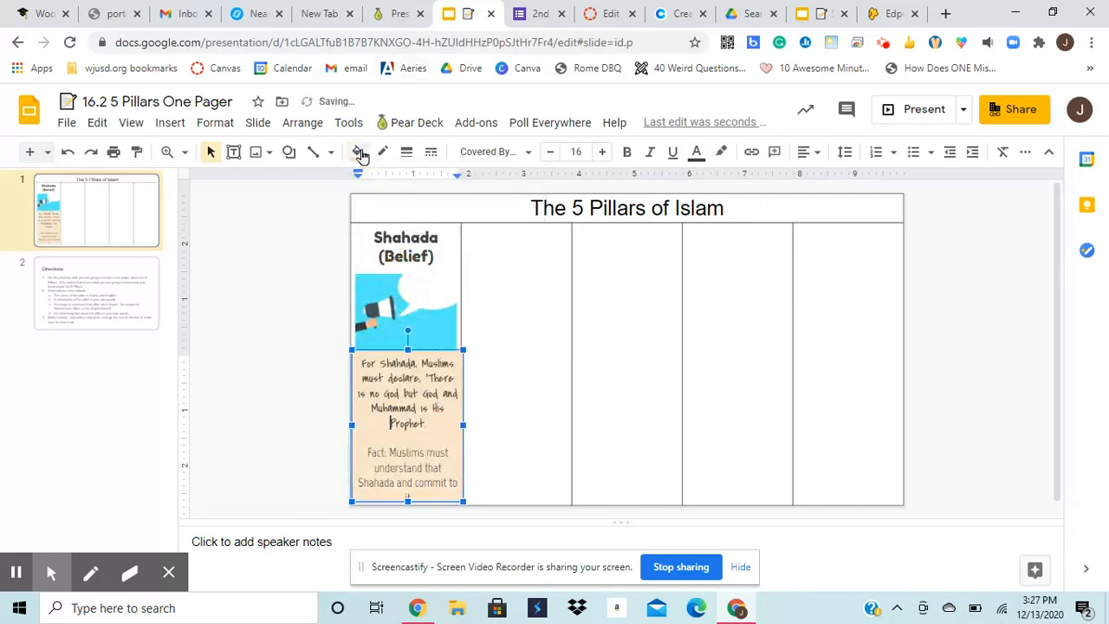
{"action": "left_click", "coordinate": [357, 152]}
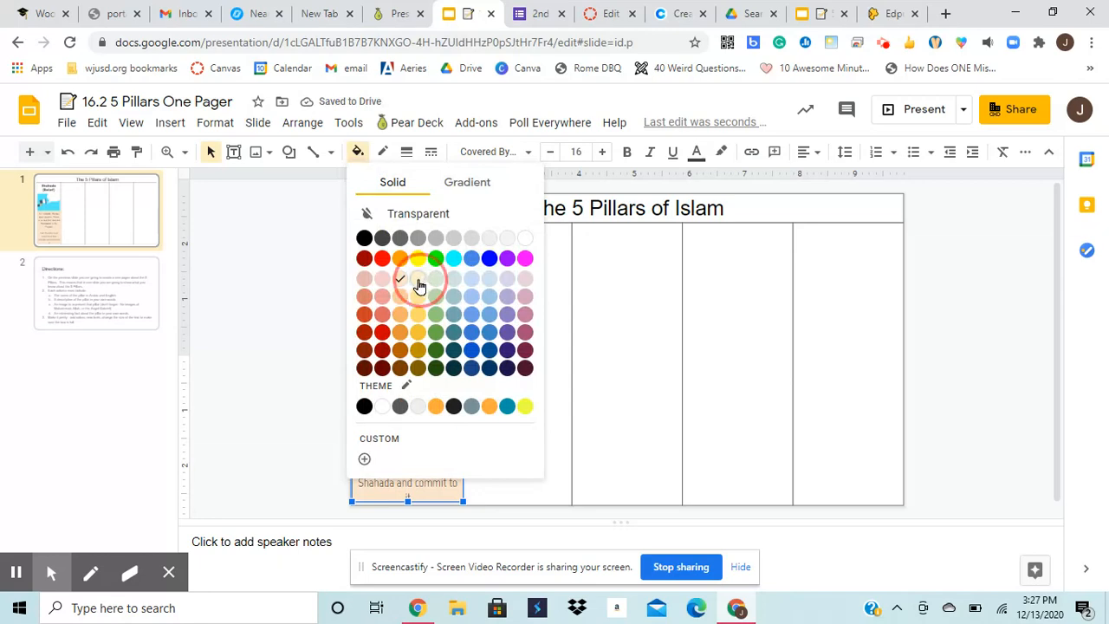
{"action": "left_click", "coordinate": [418, 286]}
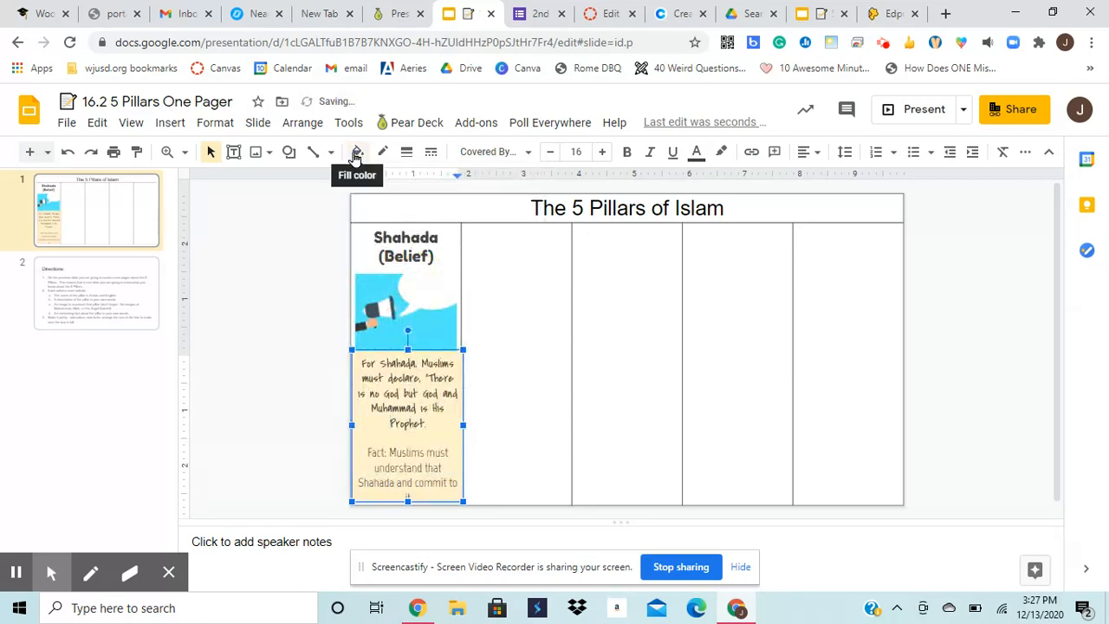
{"action": "left_click", "coordinate": [357, 152]}
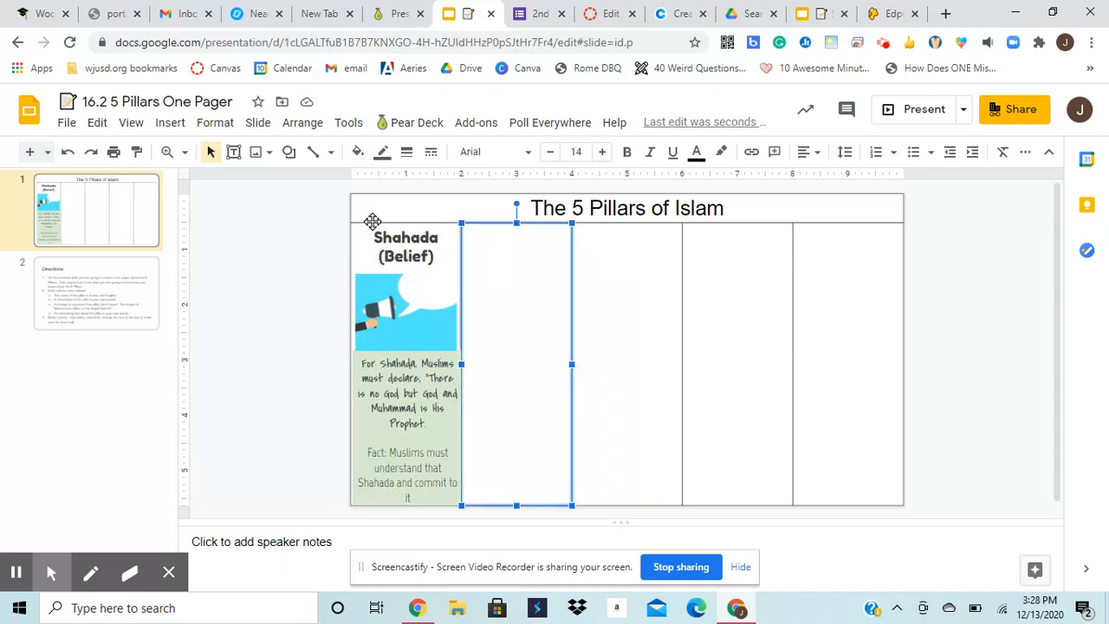
{"action": "mouse_move", "coordinate": [363, 250]}
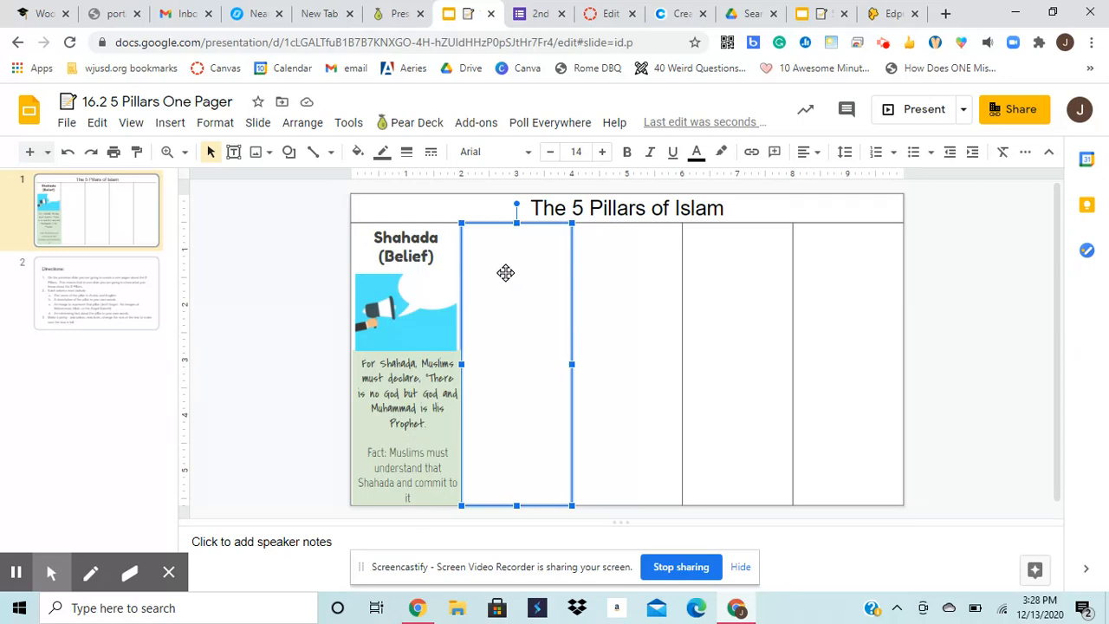
{"action": "mouse_move", "coordinate": [506, 273]}
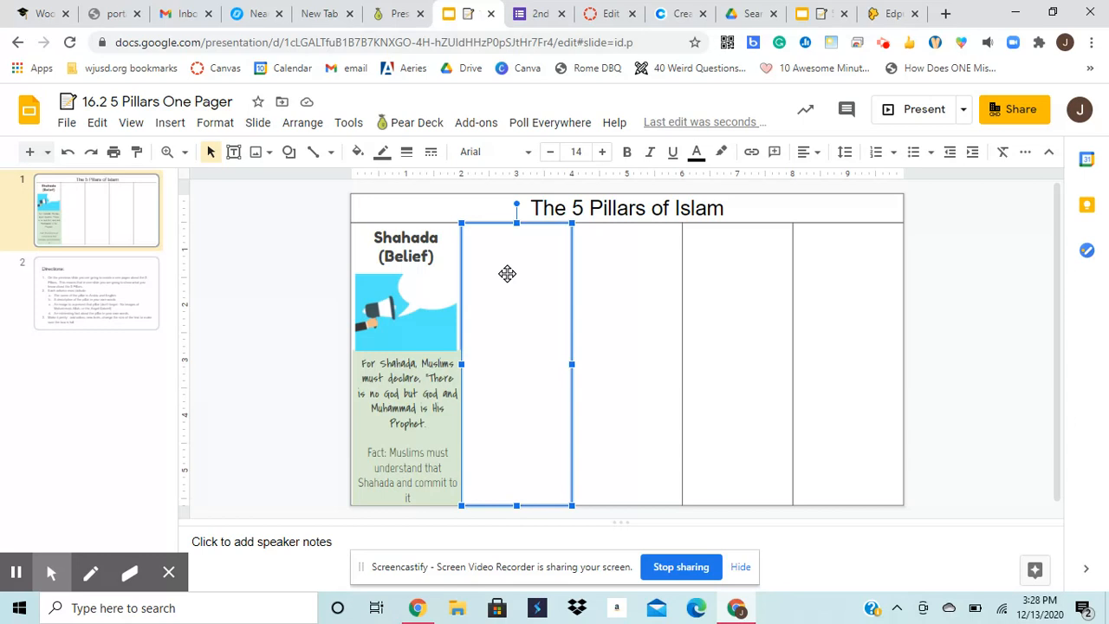
{"action": "mouse_move", "coordinate": [709, 560]}
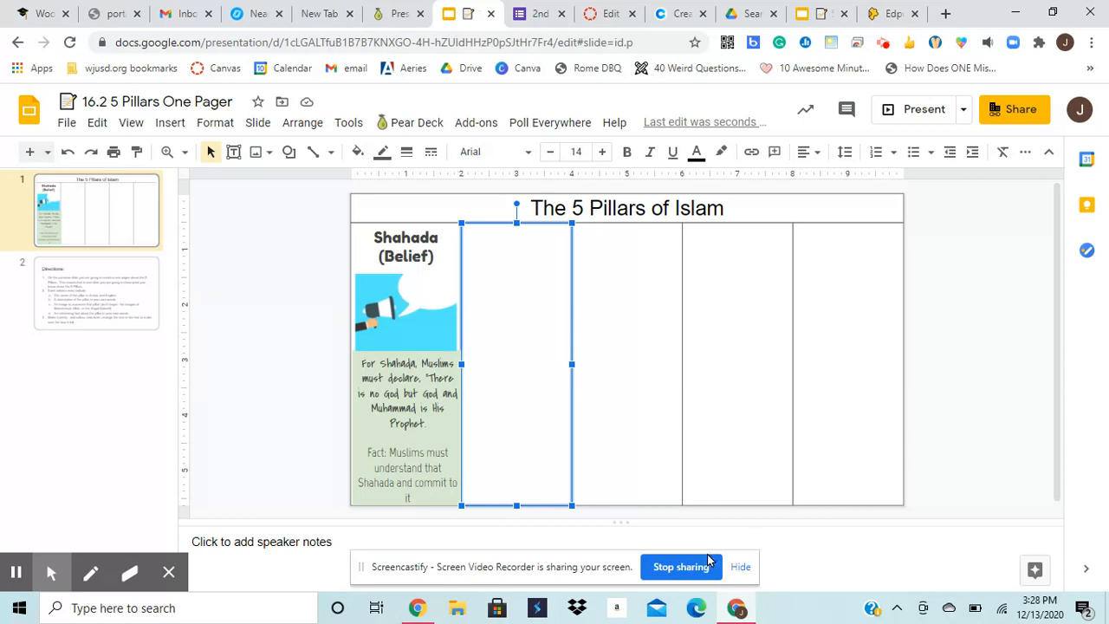